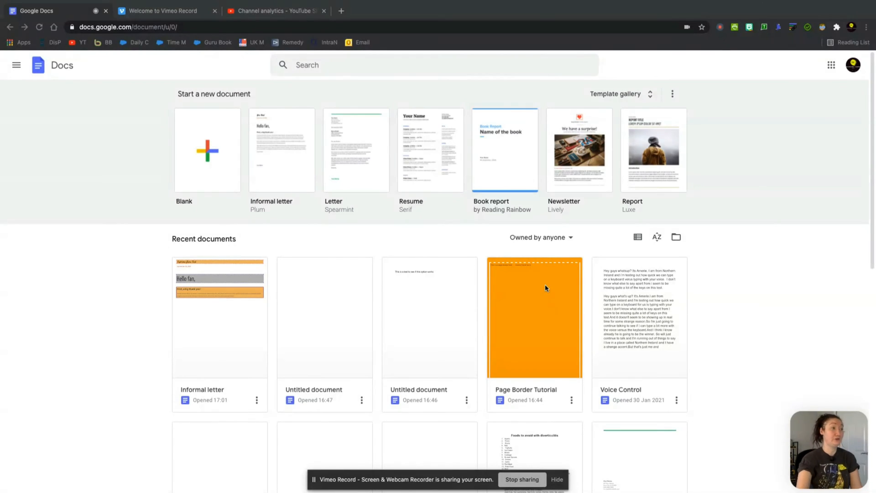
mouse_move(197, 346)
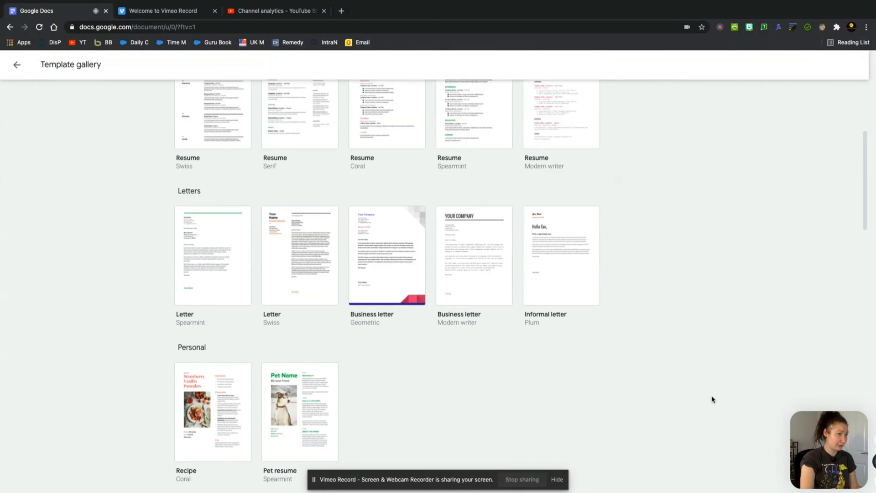
Step: Scroll the template gallery down to the Education section
scroll(down, 3)
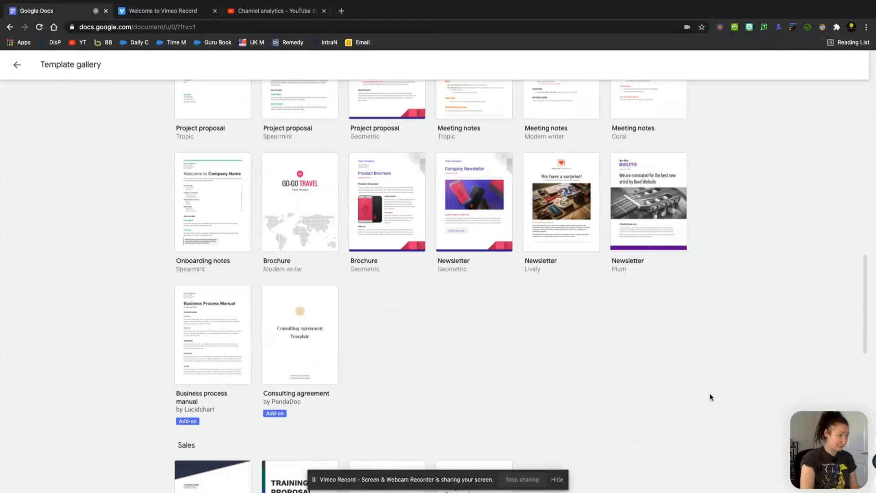
scroll(down, 3)
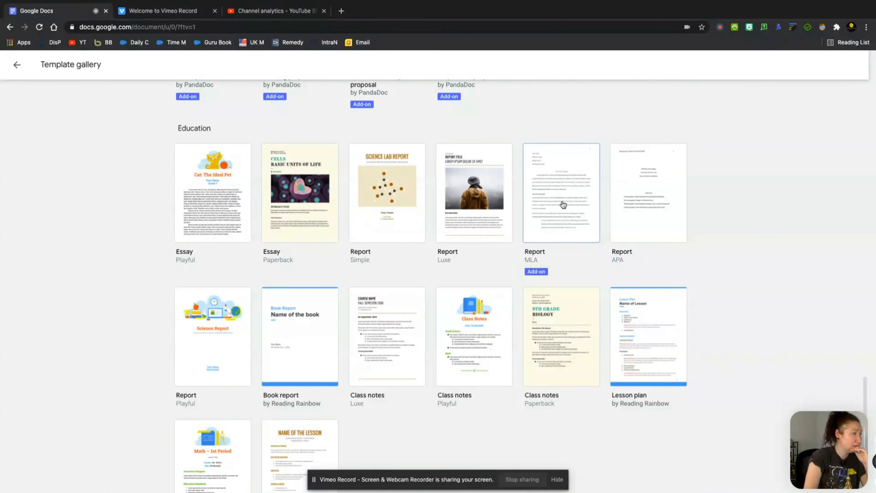
mouse_move(586, 202)
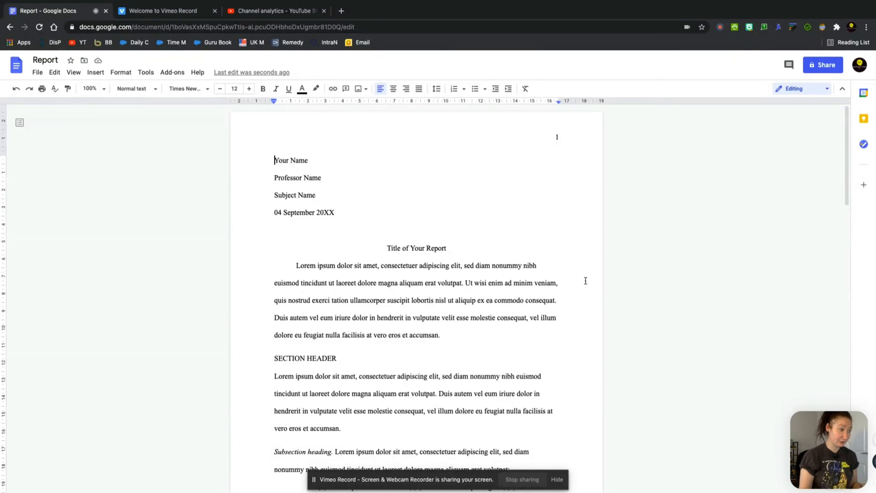
mouse_move(334, 143)
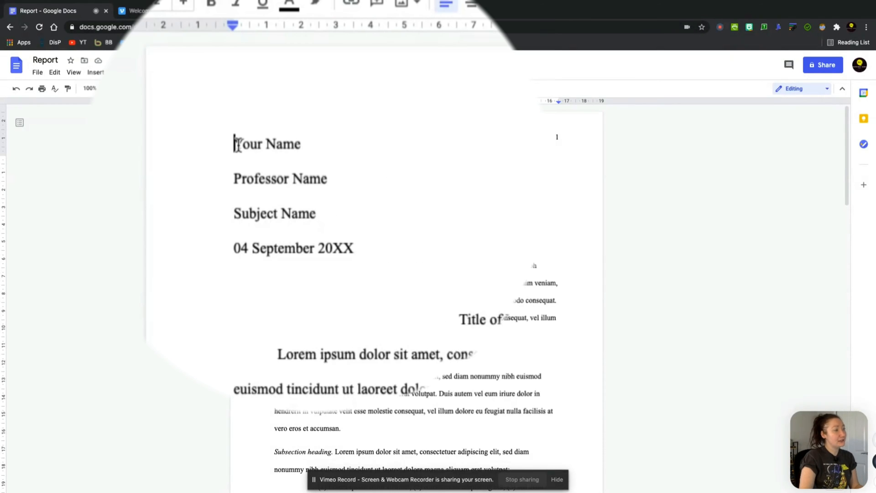
Step: Select the name, professor, subject and date lines and go to the Format menu
drag(235, 143, 361, 248)
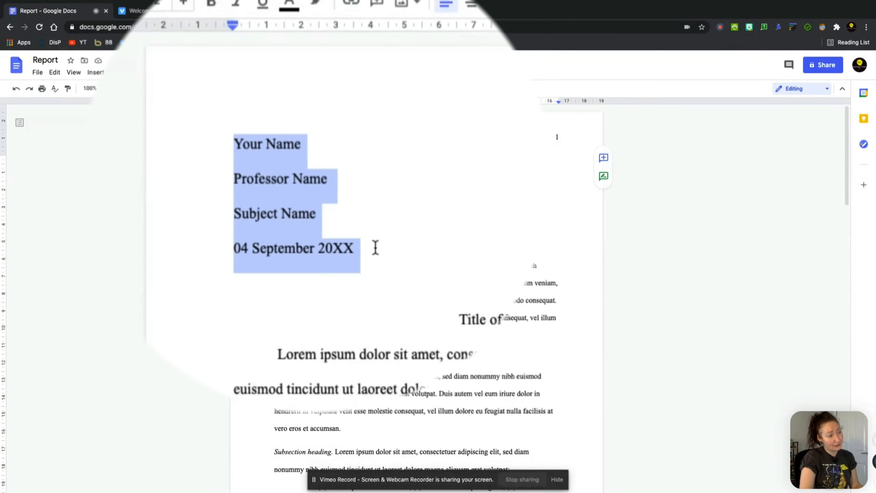
mouse_move(428, 167)
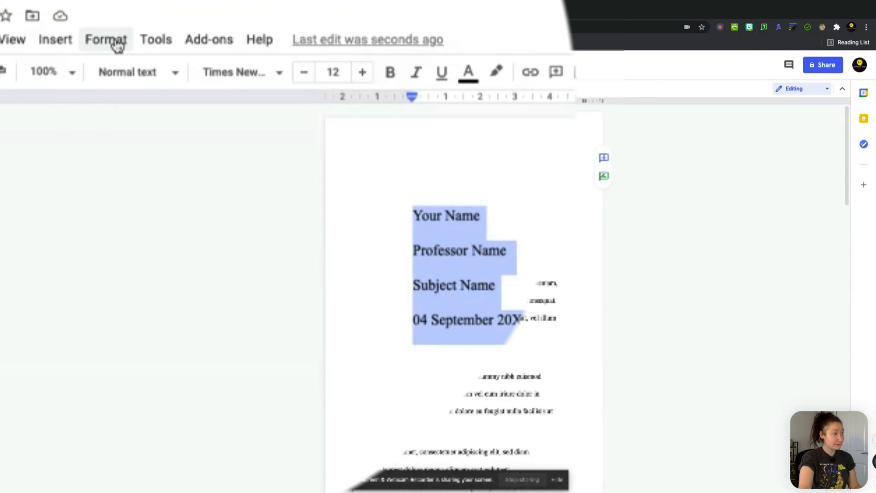
click(106, 39)
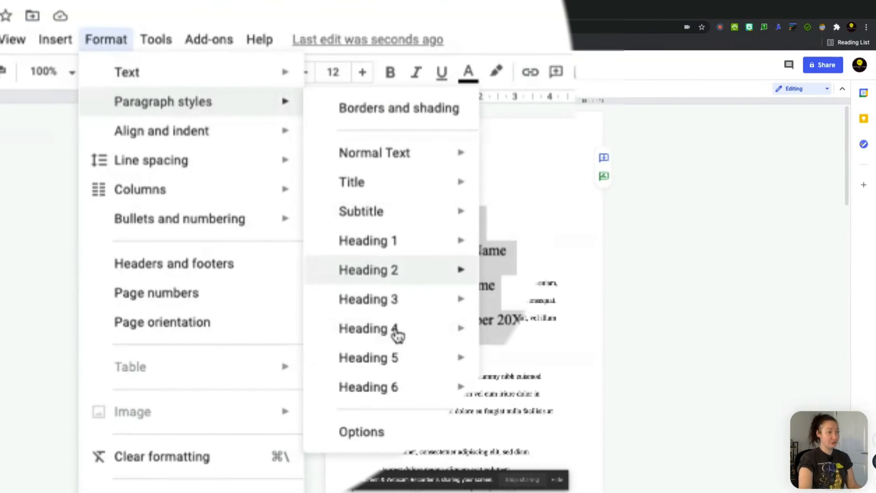
mouse_move(399, 241)
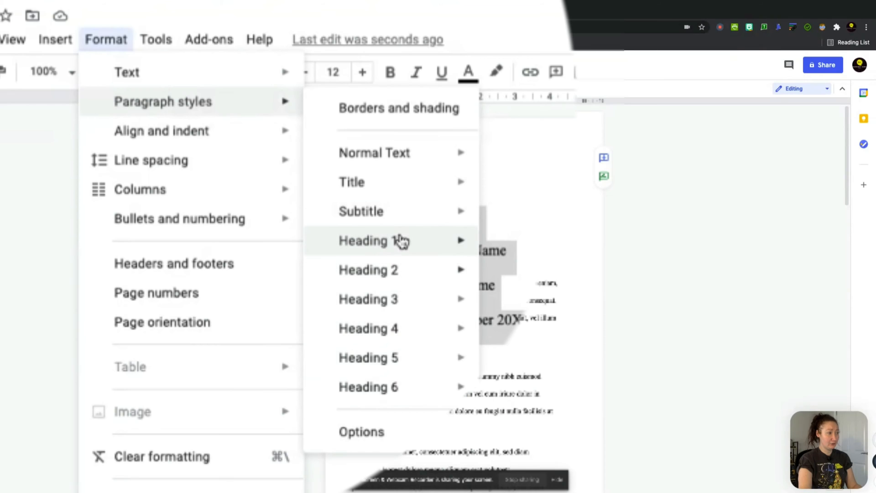
mouse_move(396, 111)
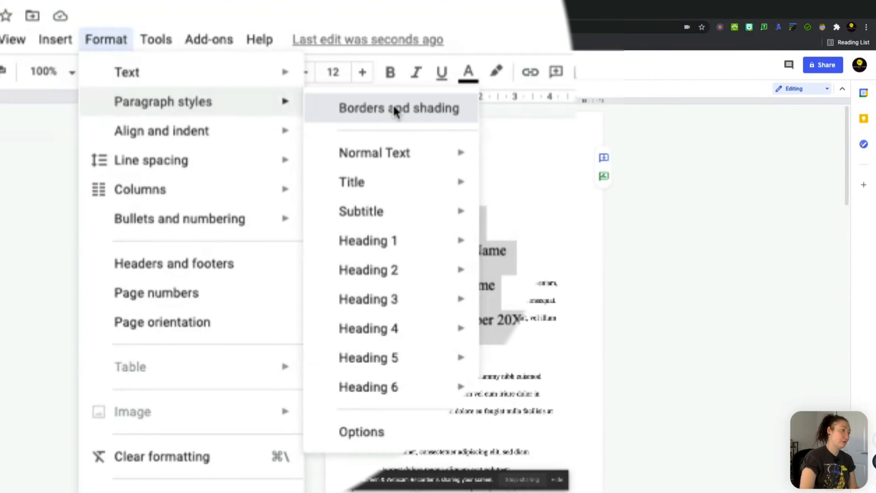
Step: In Borders and shading, add borders on all four sides at 6 pt width
click(397, 108)
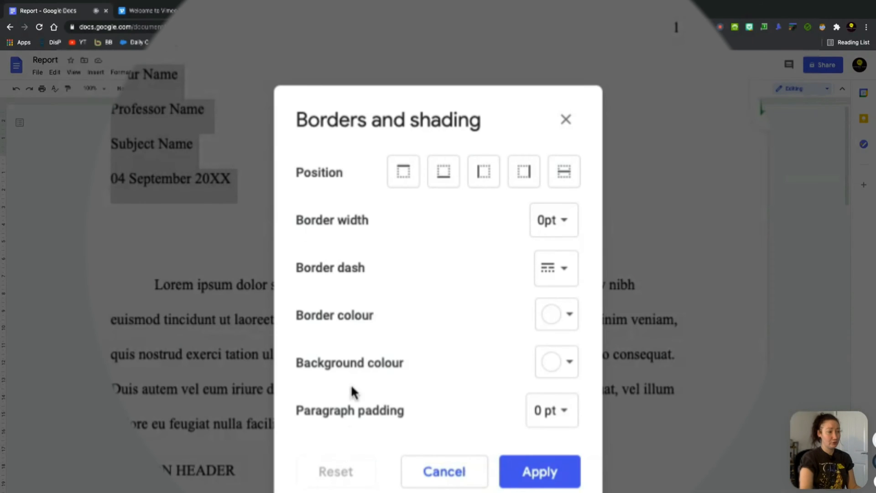
mouse_move(373, 334)
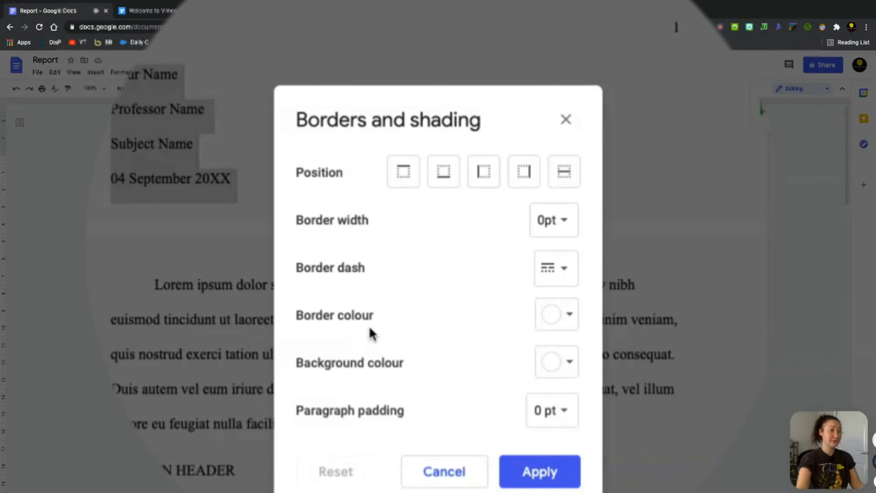
click(404, 171)
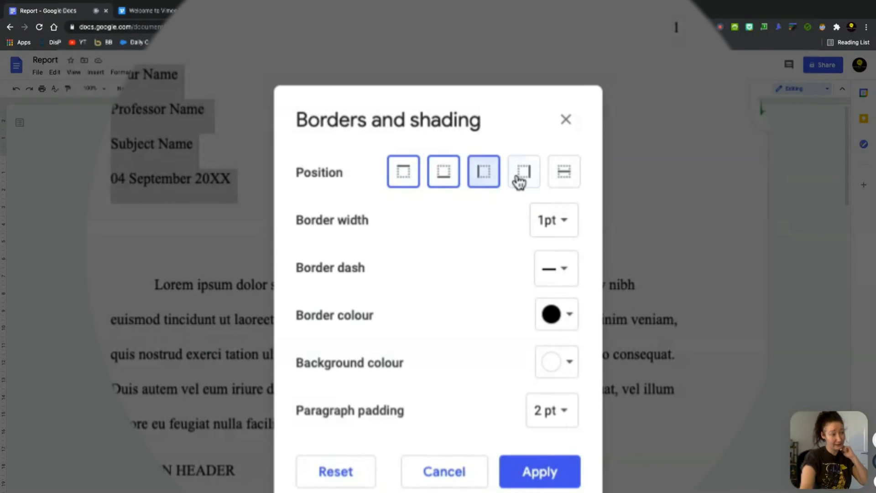
click(523, 172)
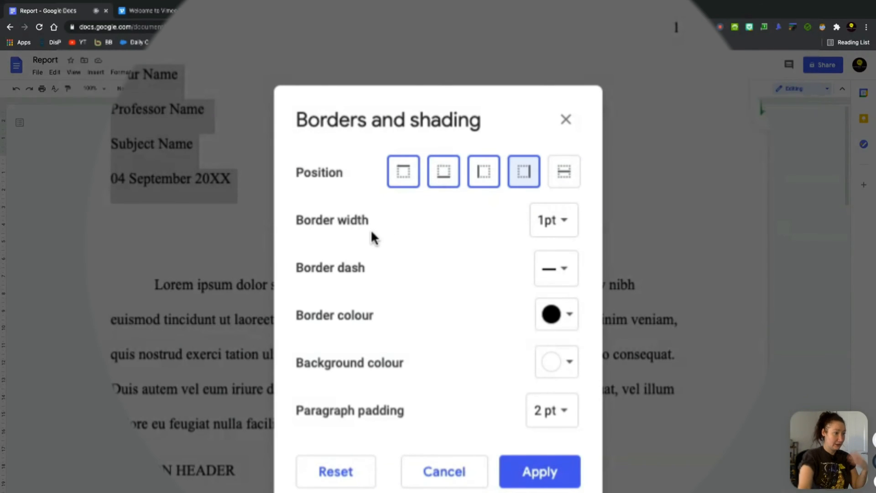
mouse_move(464, 265)
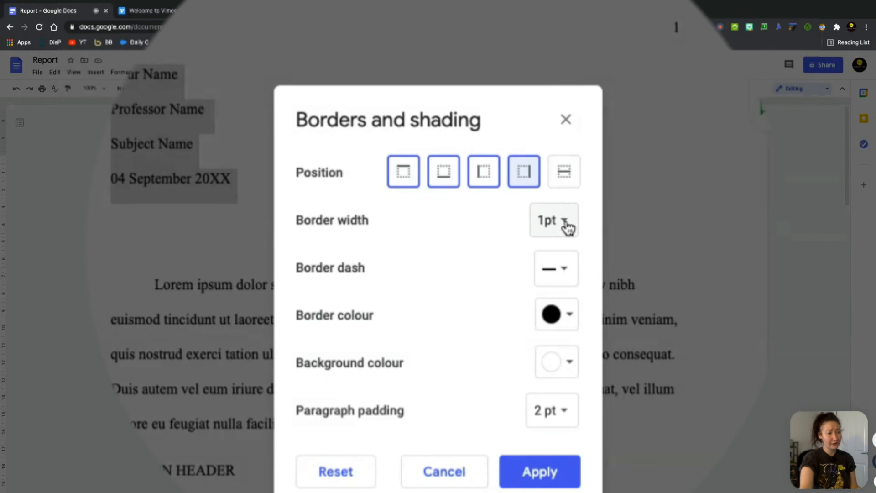
click(554, 220)
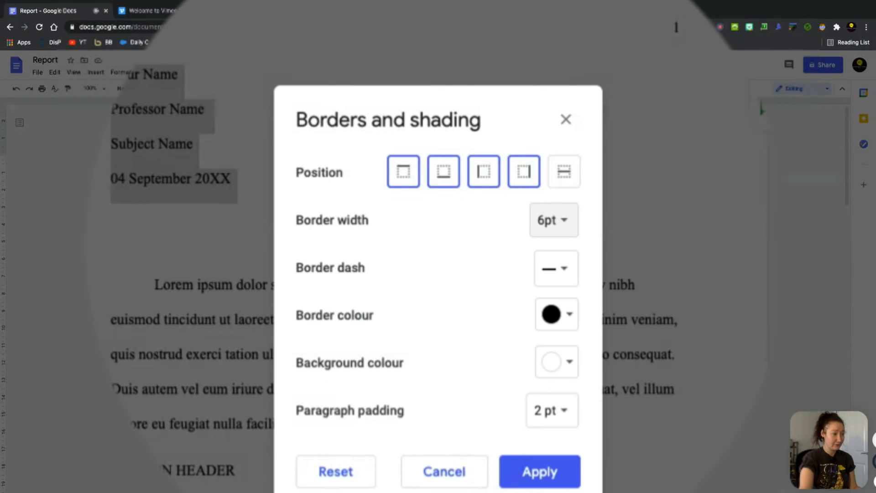
mouse_move(503, 259)
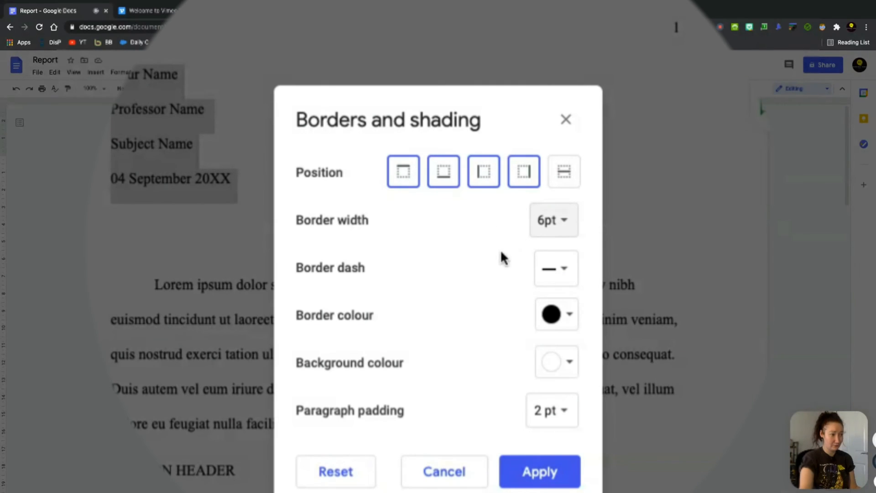
click(557, 268)
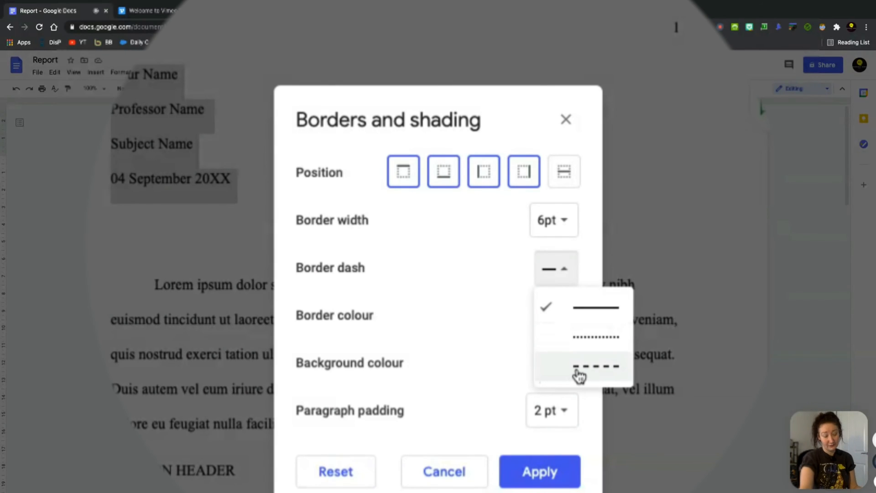
Step: Make the border dashed light orange with a grey background and apply it
click(597, 365)
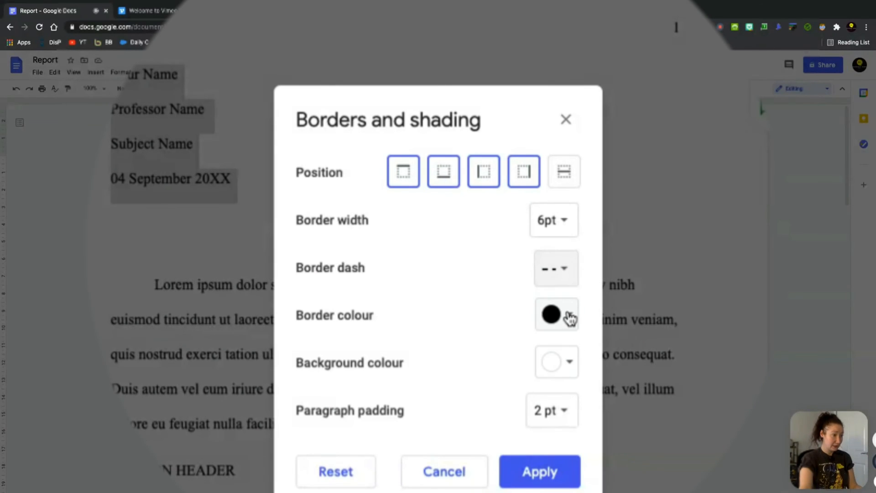
click(554, 314)
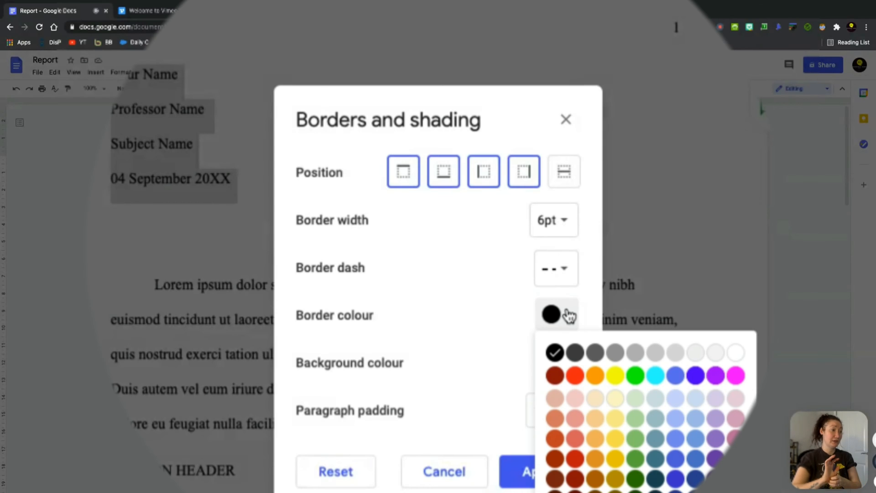
mouse_move(617, 335)
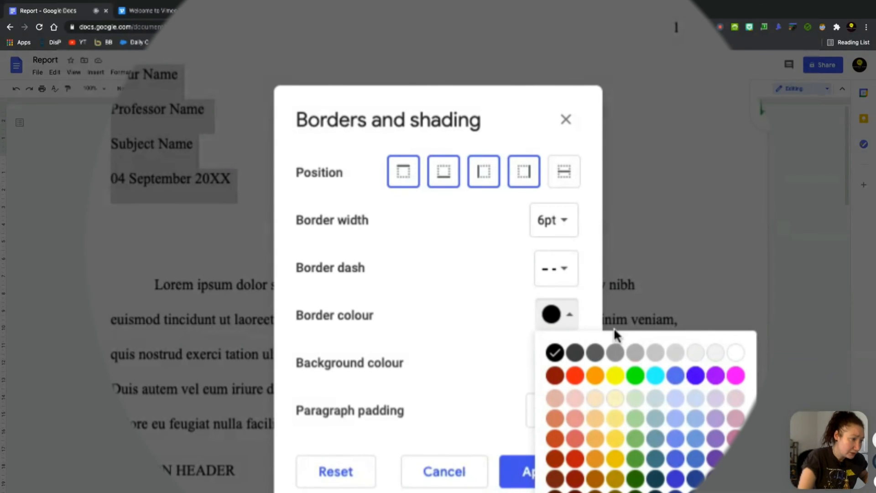
mouse_move(597, 474)
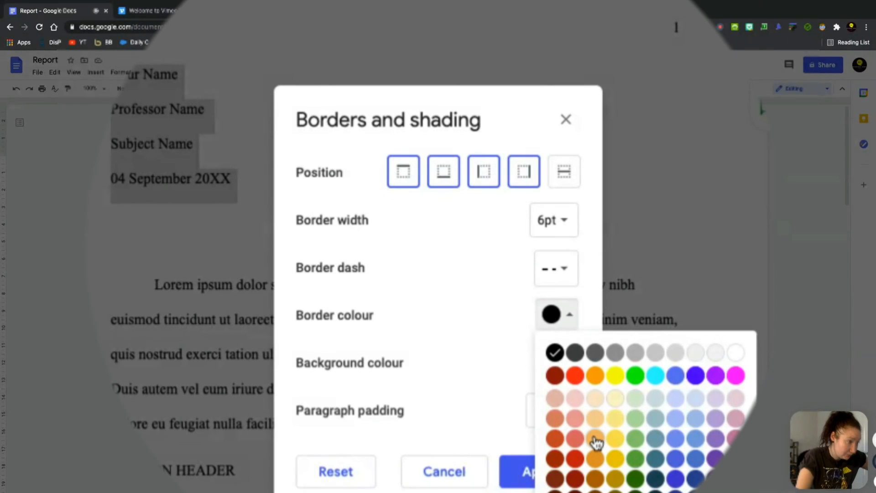
click(592, 438)
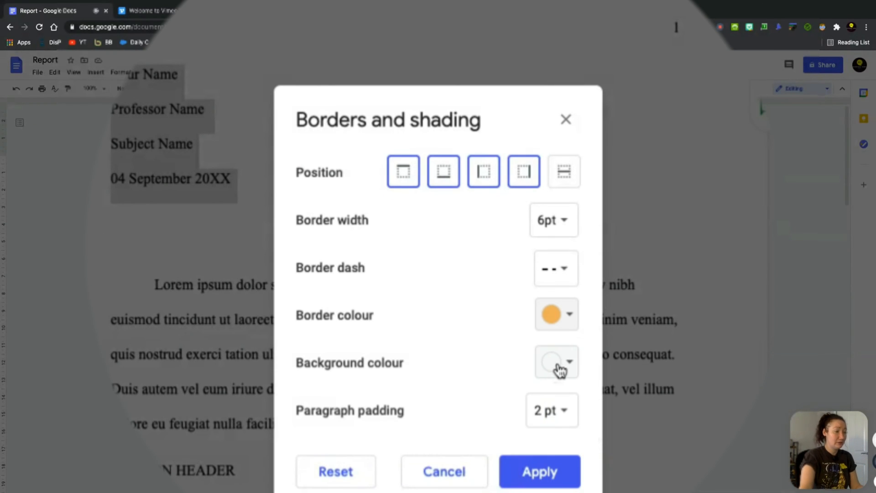
click(568, 363)
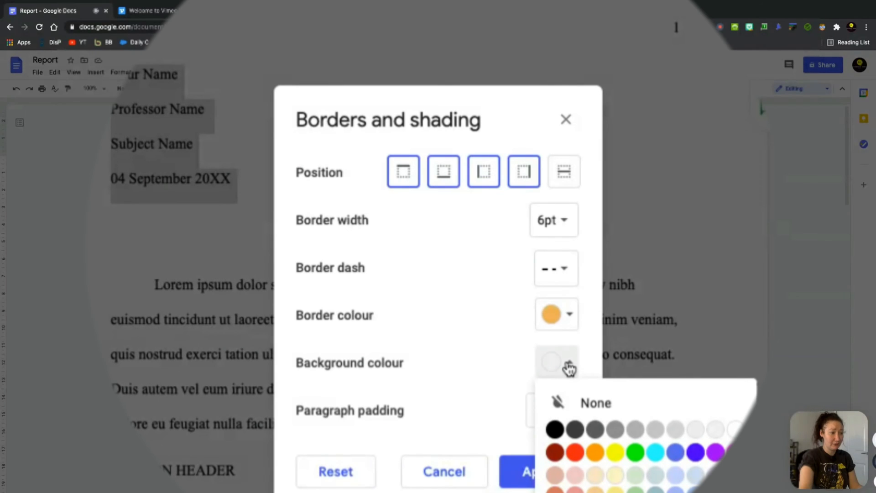
mouse_move(681, 437)
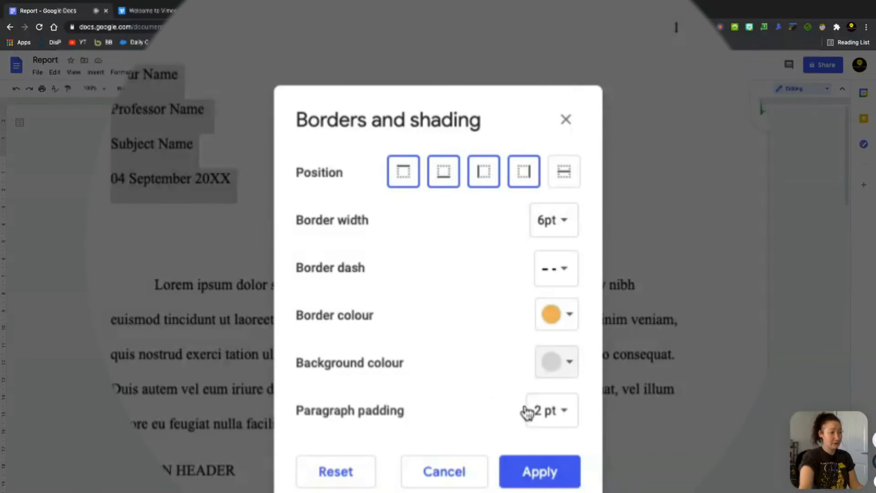
mouse_move(411, 237)
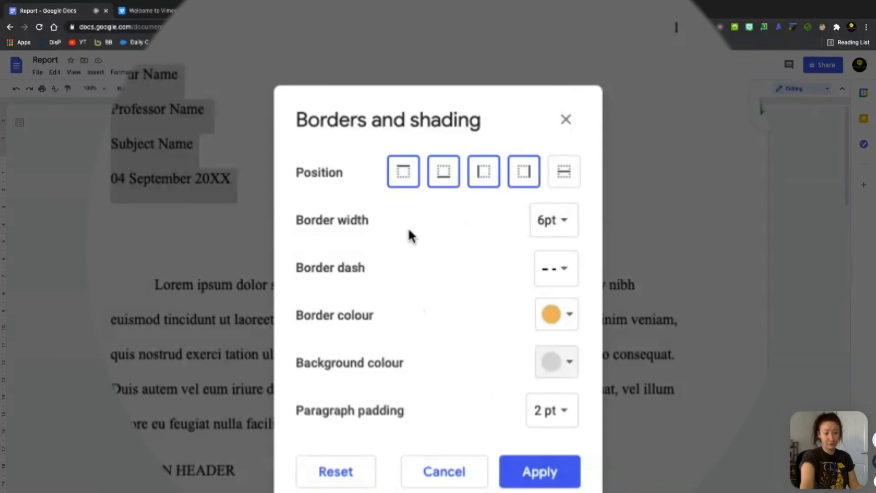
mouse_move(568, 438)
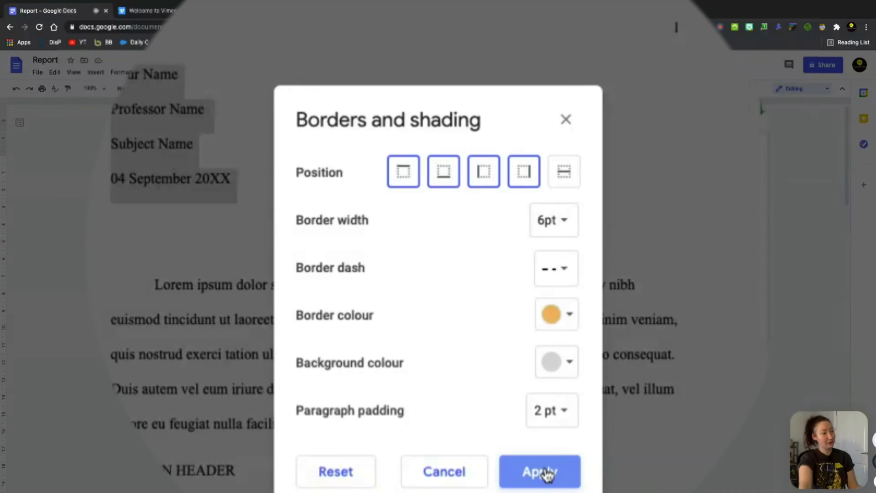
click(539, 483)
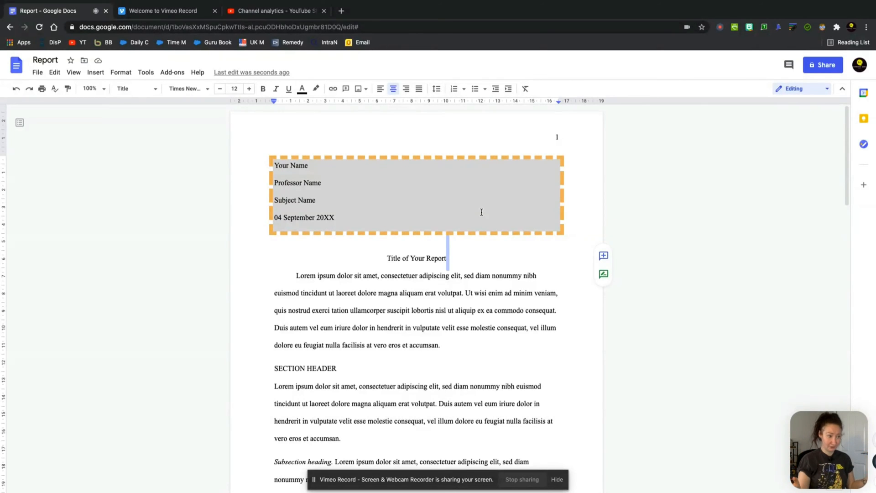
click(316, 200)
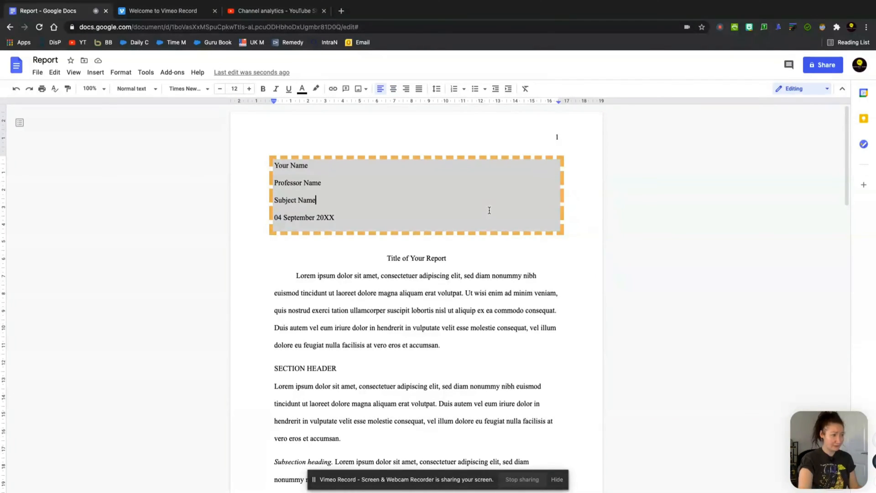
mouse_move(519, 226)
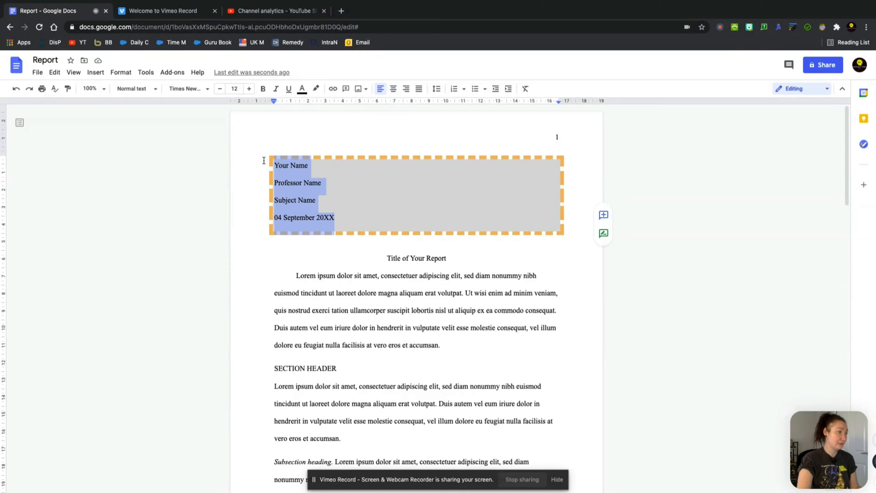
Step: Reopen Borders and shading for the header block, set paragraph padding to 0 pt and apply
click(120, 73)
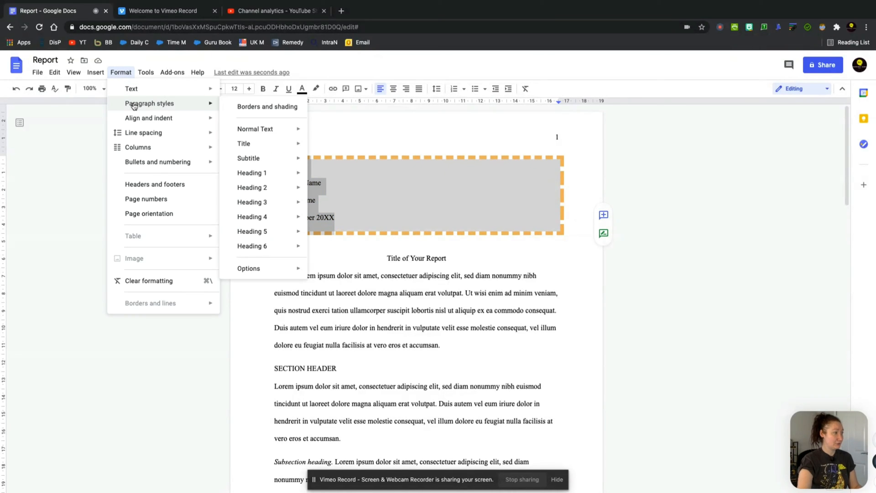
mouse_move(248, 109)
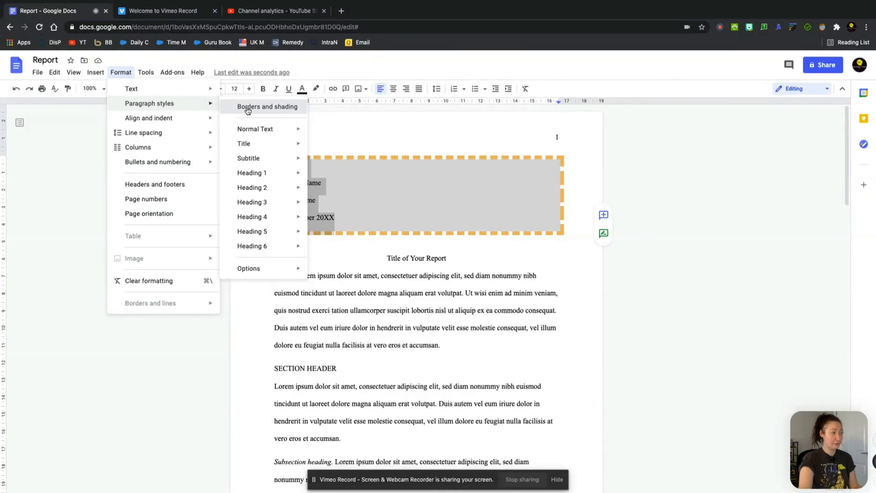
click(274, 107)
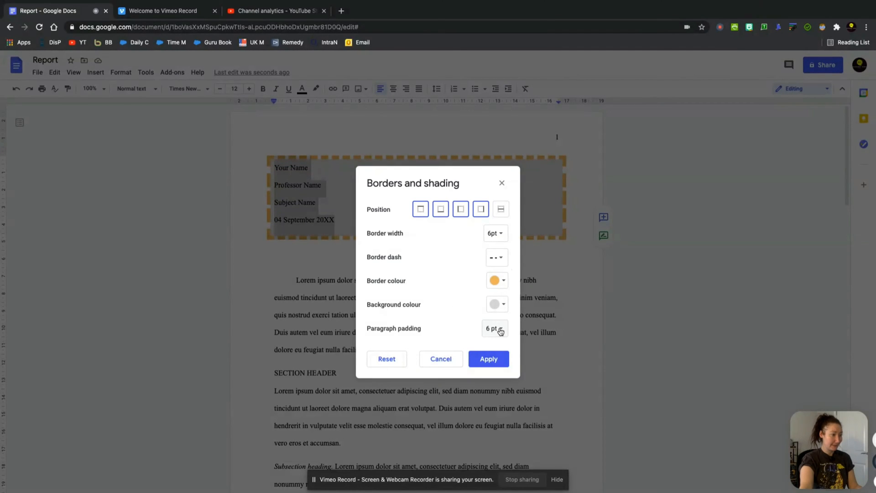
click(489, 358)
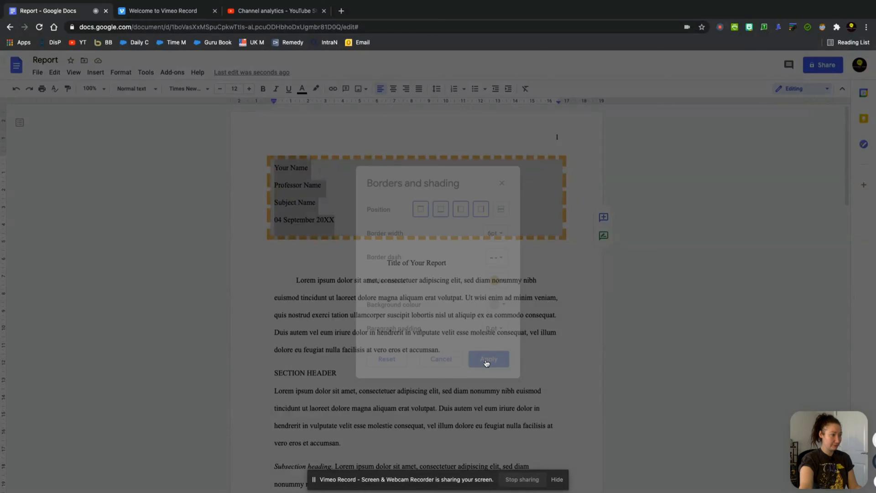
click(489, 359)
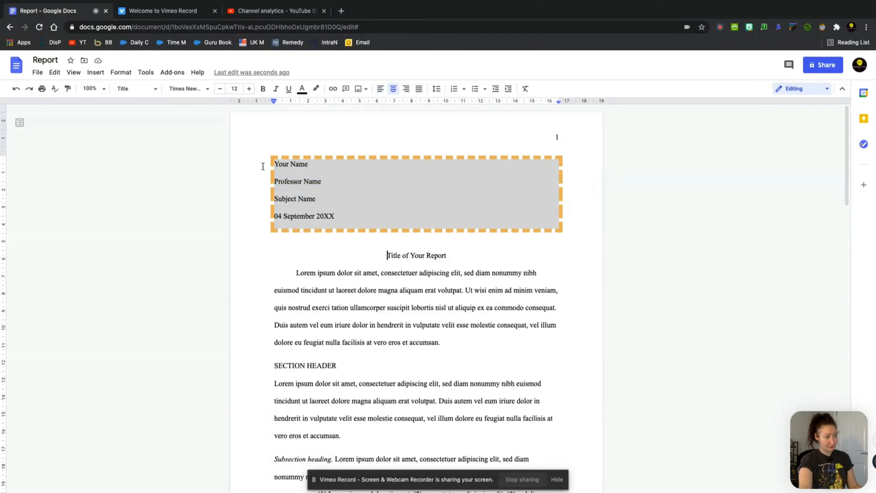
Step: Reselect the four header lines and reapply their border and shading settings
drag(273, 163, 334, 220)
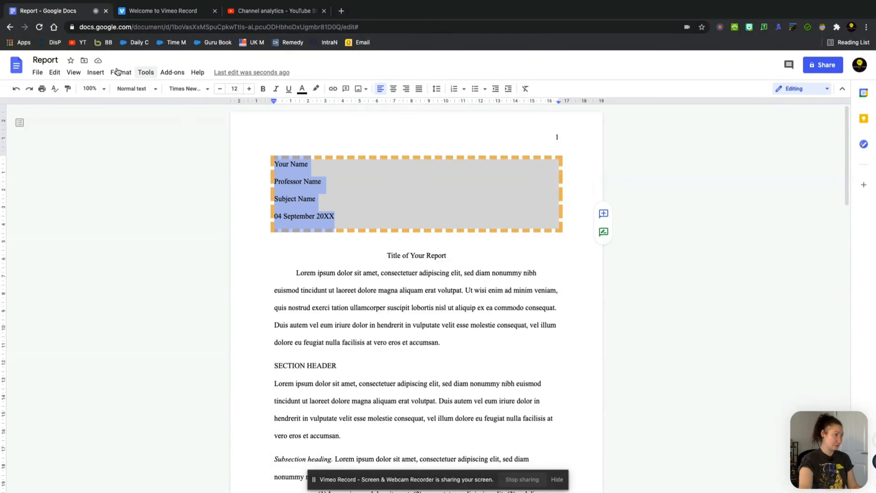
click(120, 72)
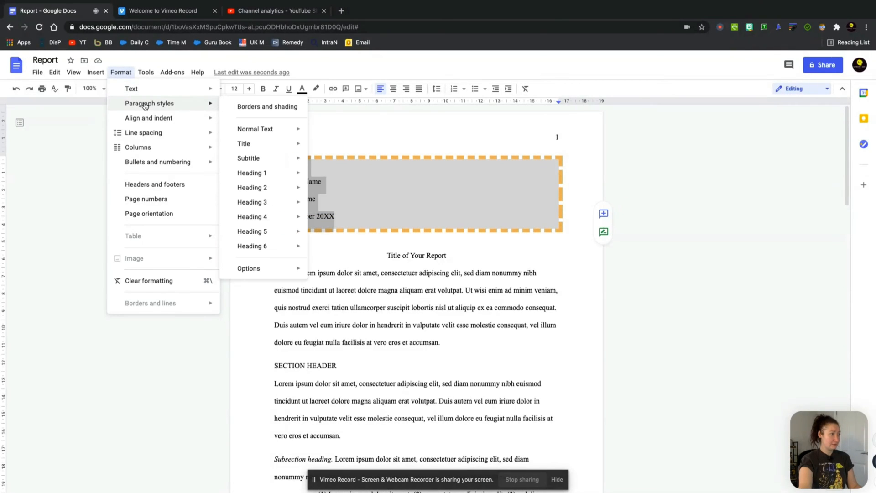
click(267, 106)
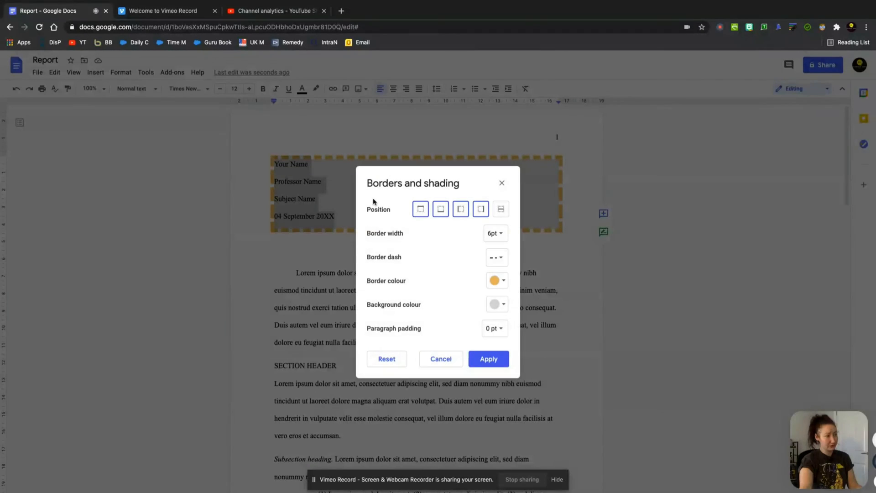
click(494, 328)
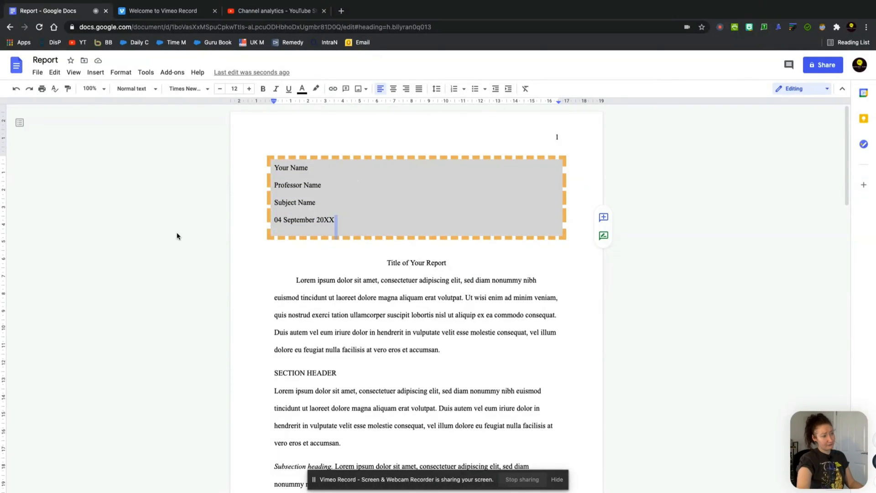
scroll(down, 3)
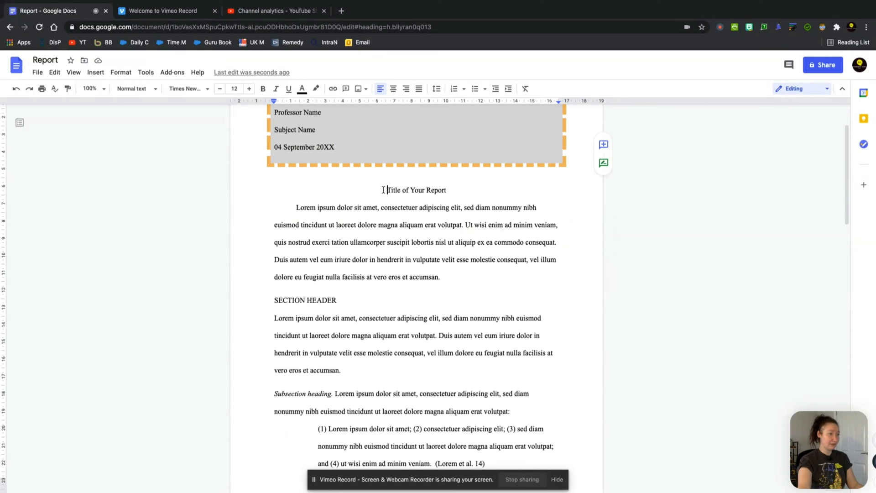
Step: Select the report title and add borders above and below it
triple_click(417, 190)
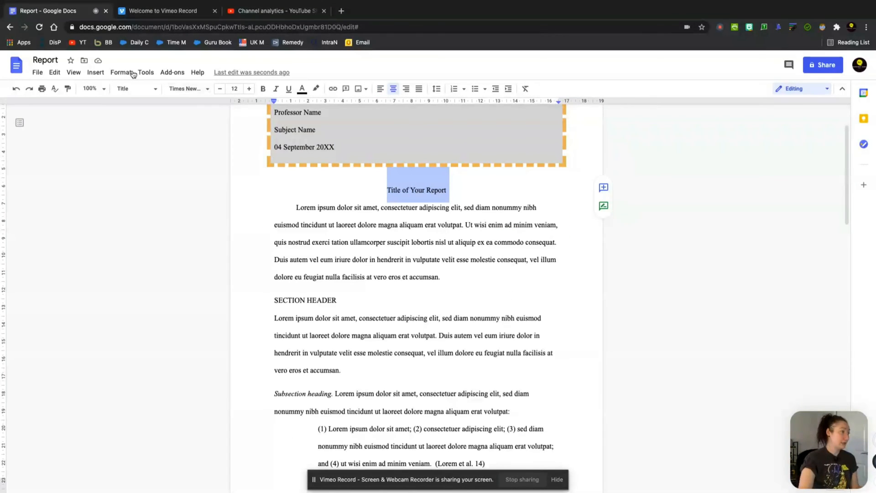
click(121, 73)
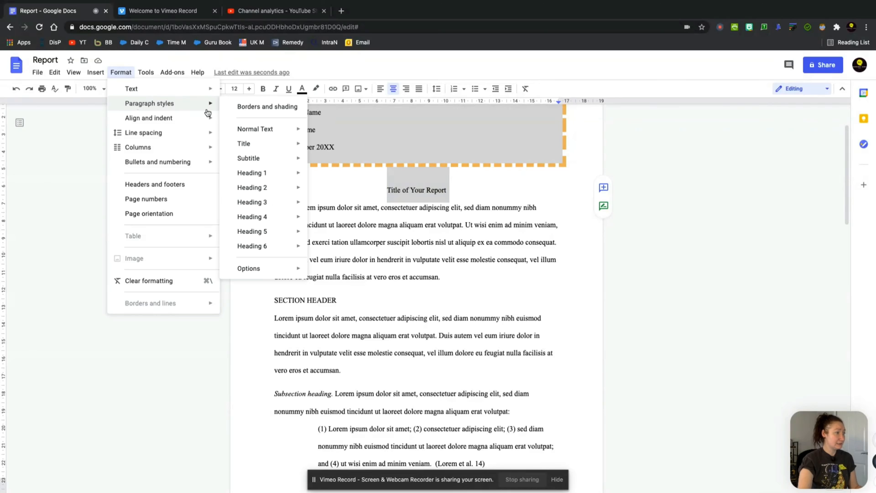
click(266, 106)
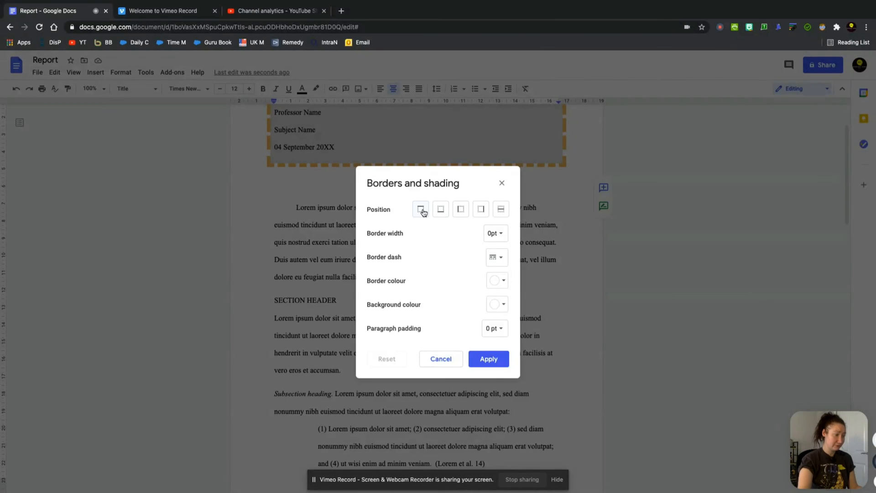
click(441, 209)
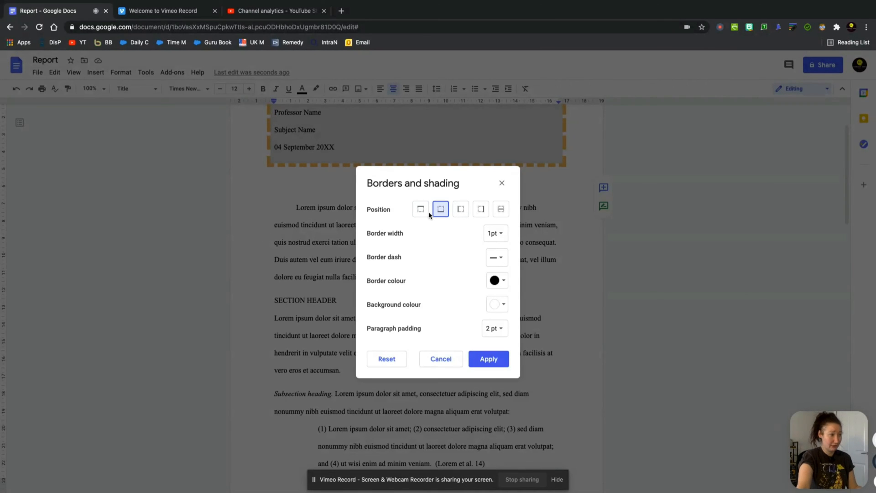
click(495, 234)
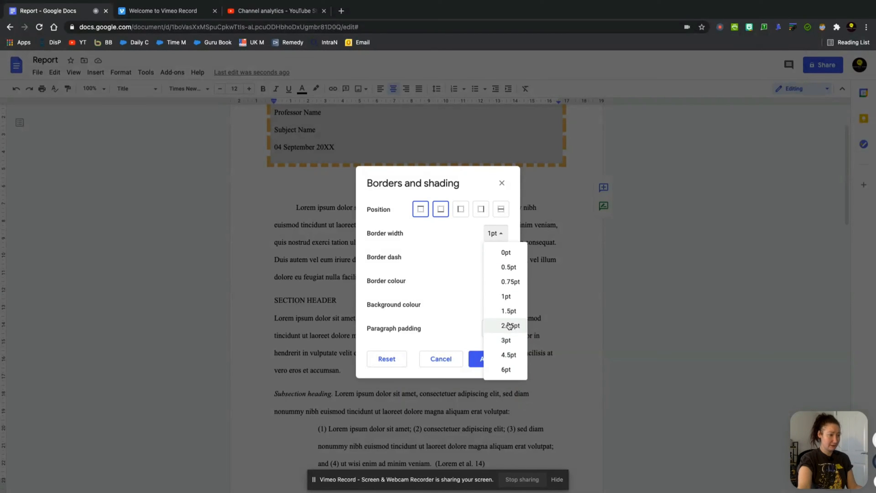
Step: Make the title borders 2.25 pt solid red lines and apply them
click(509, 325)
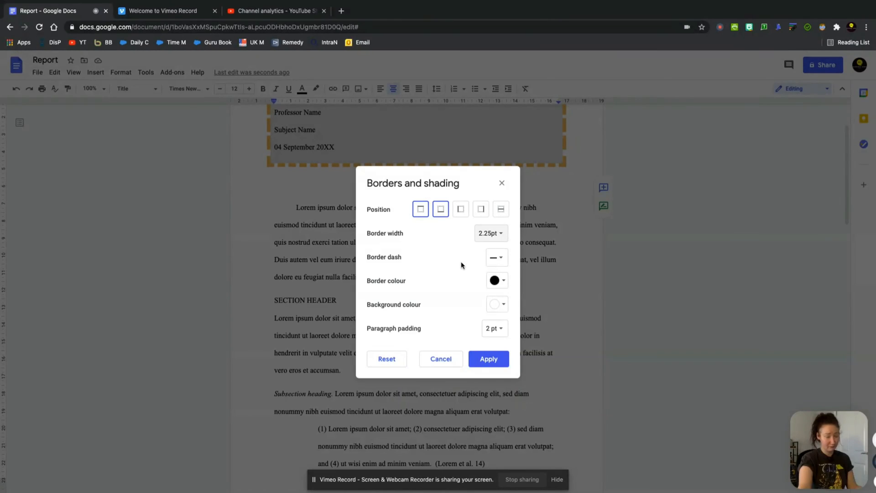
click(497, 257)
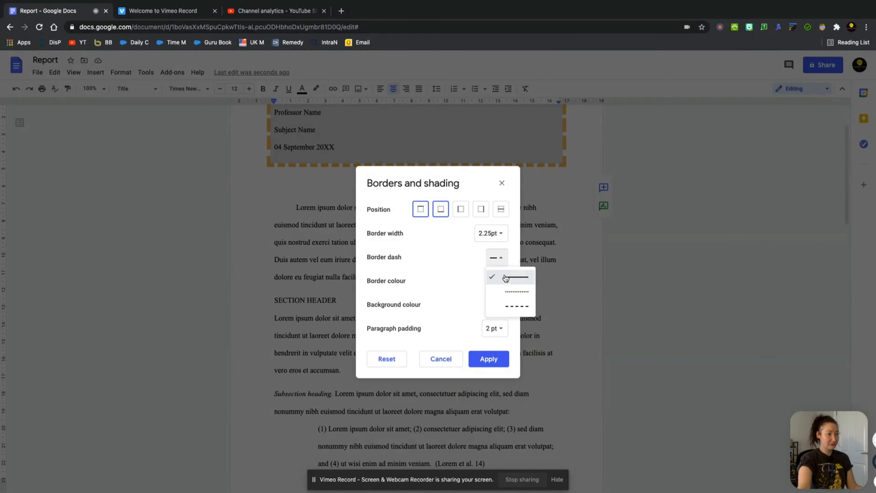
click(494, 280)
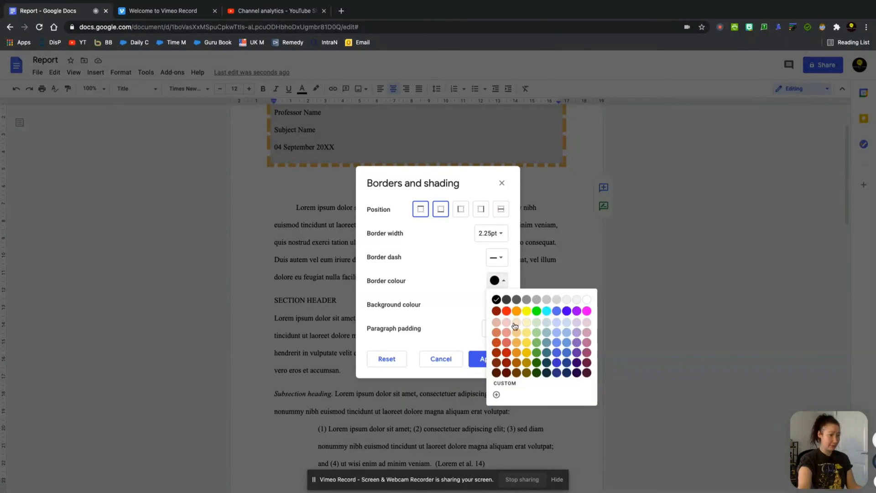
click(496, 310)
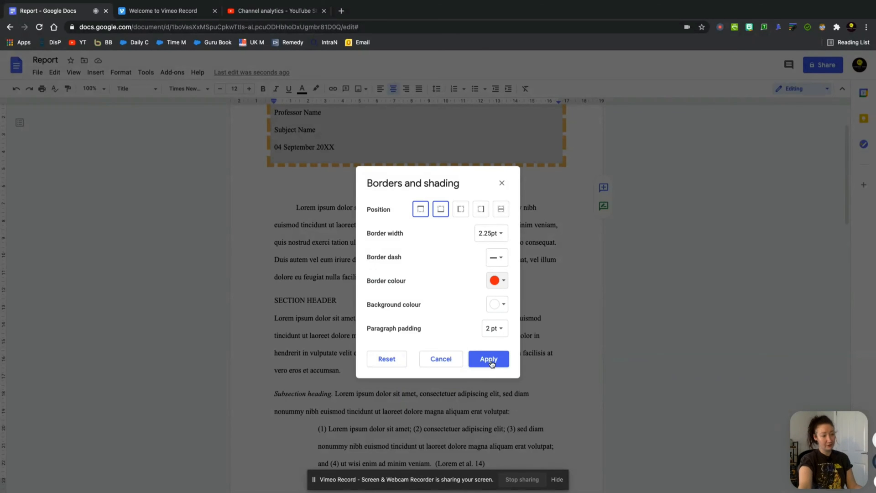
click(489, 359)
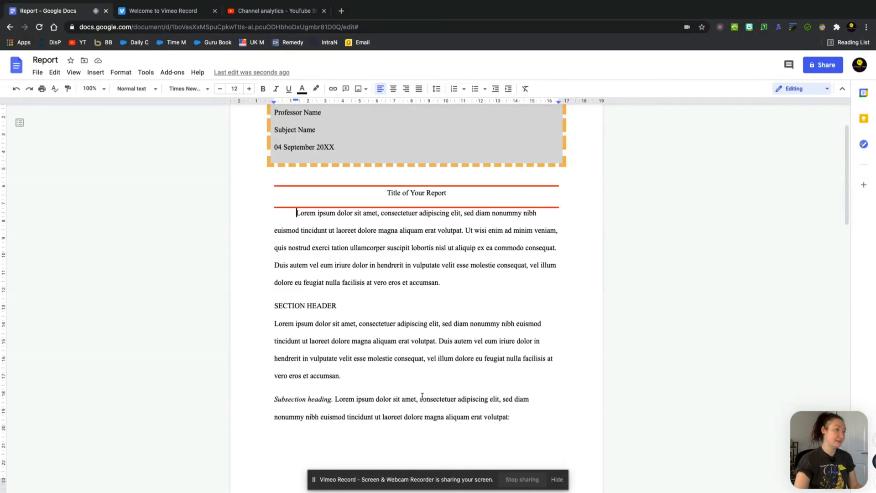
scroll(down, 3)
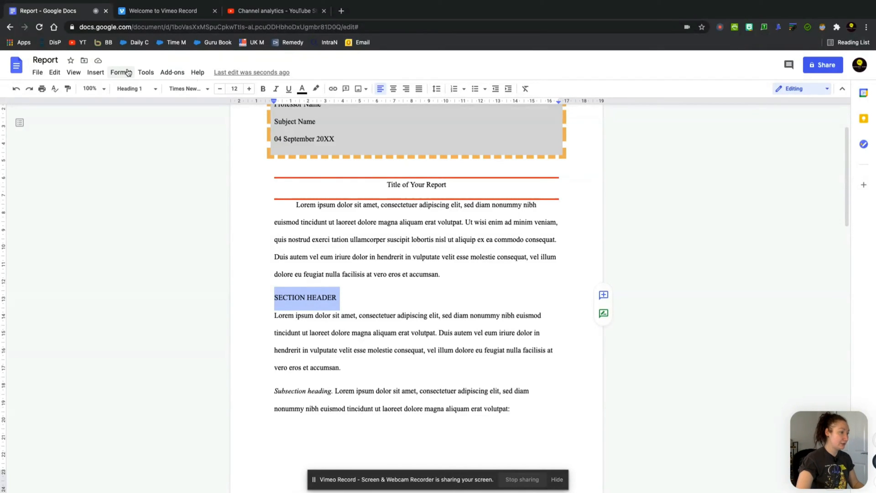
Step: Give the SECTION HEADER paragraph left and right borders at 2.25 pt width
click(120, 72)
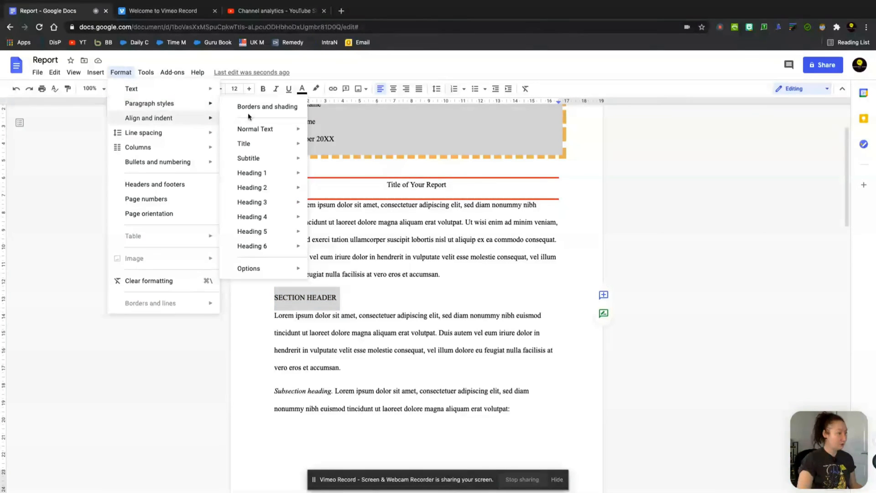
click(266, 106)
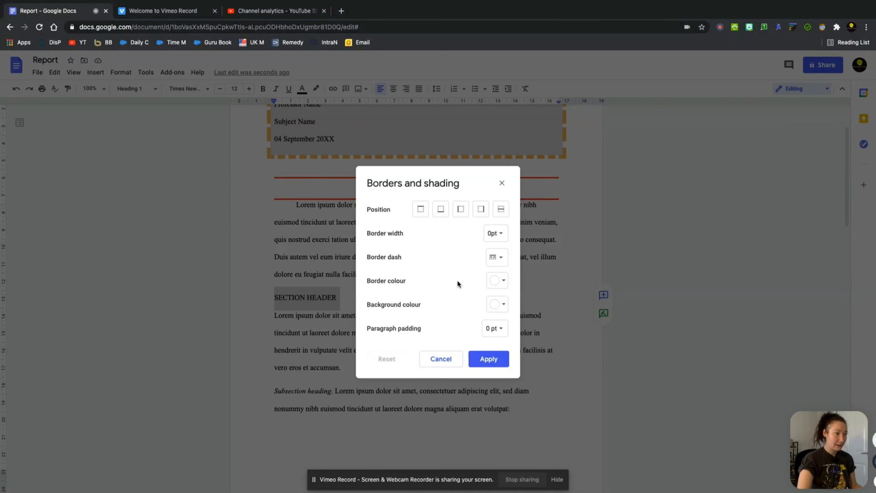
click(480, 209)
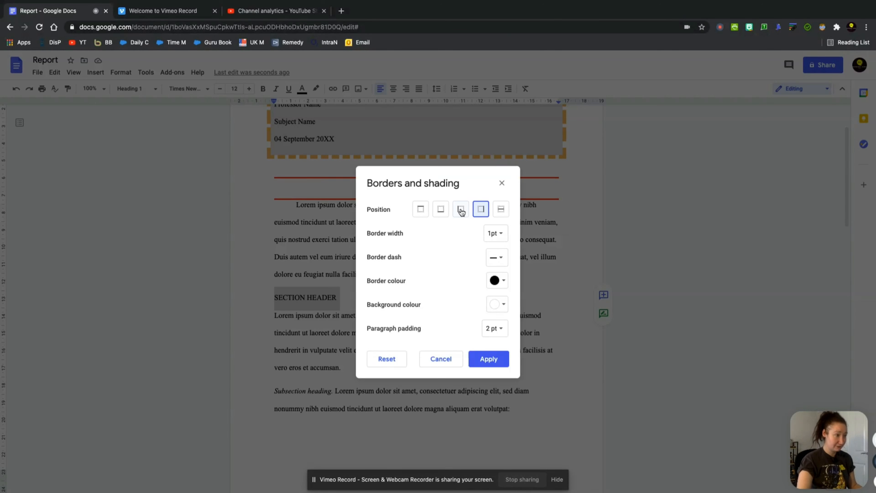
click(441, 209)
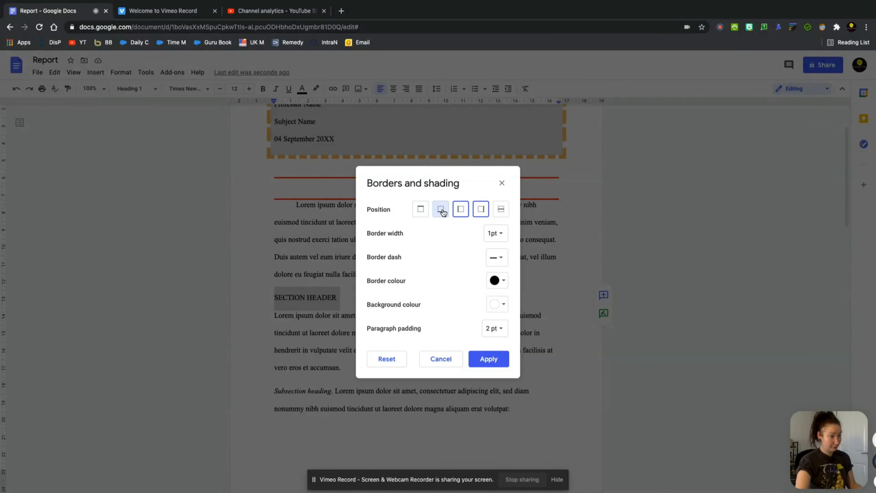
click(495, 233)
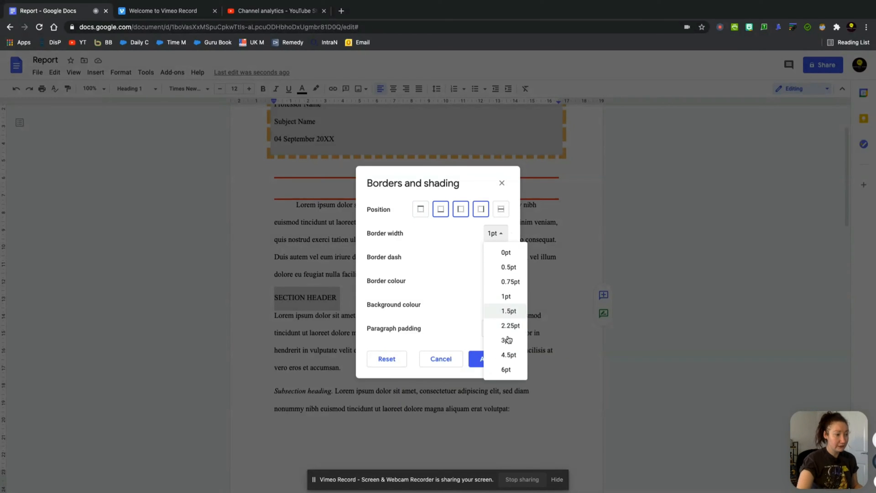
click(510, 325)
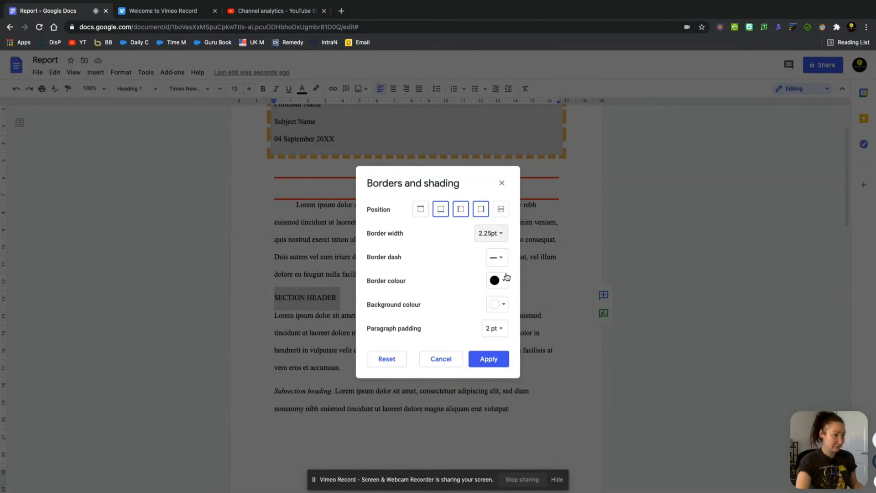
Step: Make the border dotted, give the paragraph a yellow background and apply it
click(496, 257)
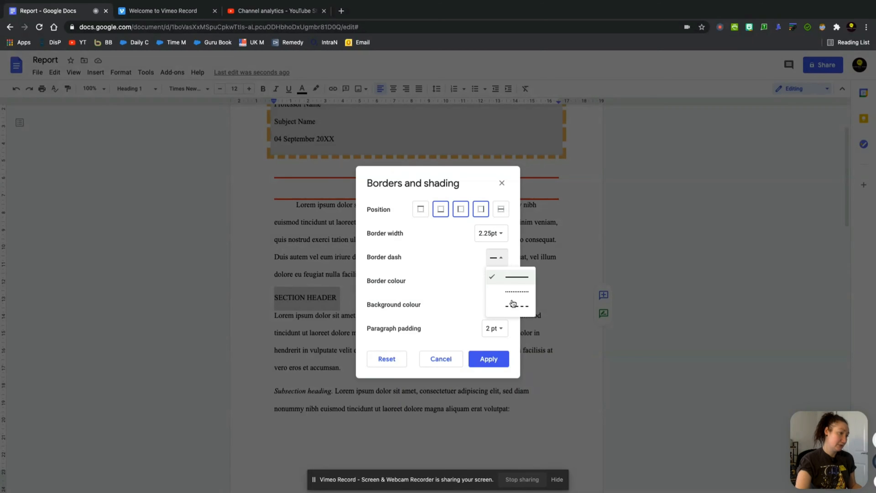
click(513, 305)
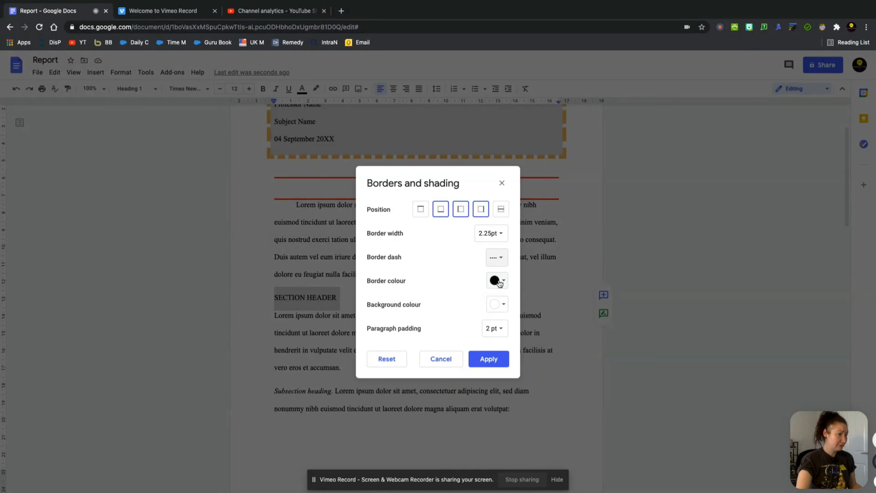
click(498, 281)
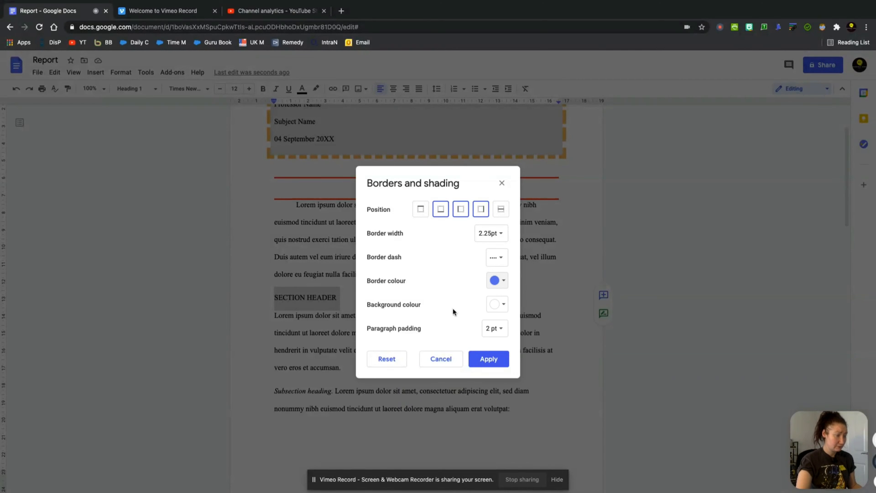
mouse_move(512, 312)
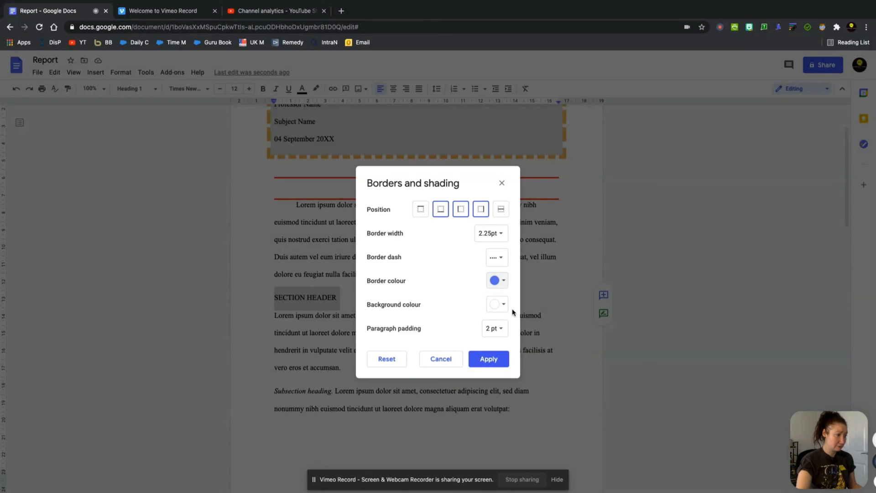
click(496, 305)
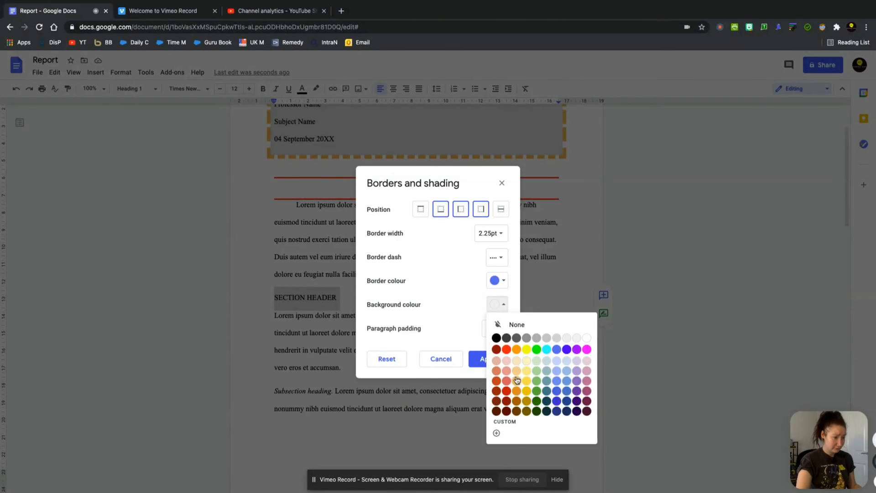
click(526, 379)
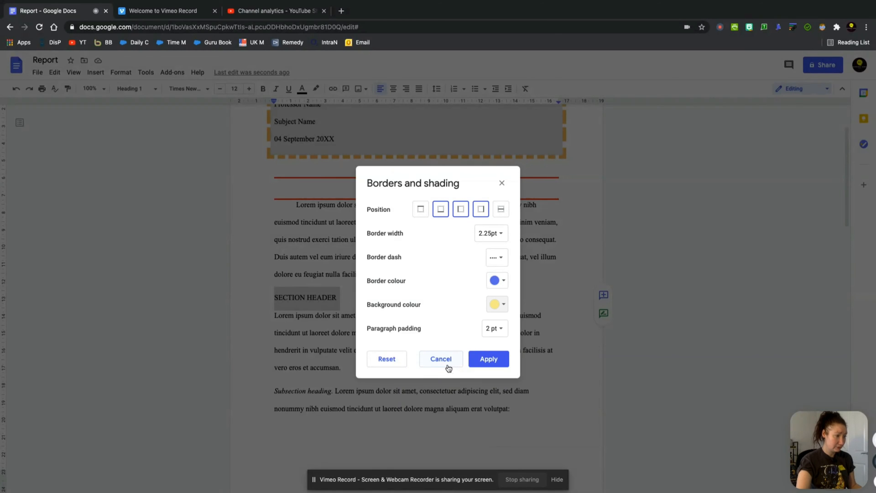
click(488, 359)
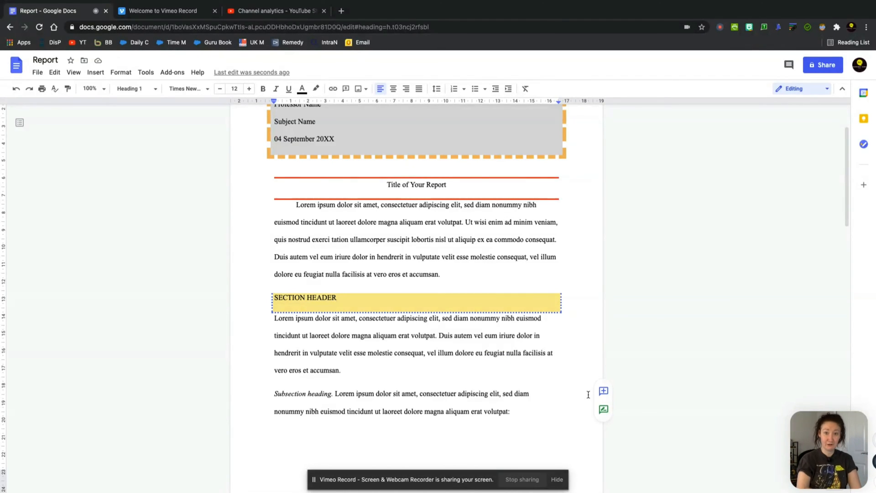
mouse_move(602, 267)
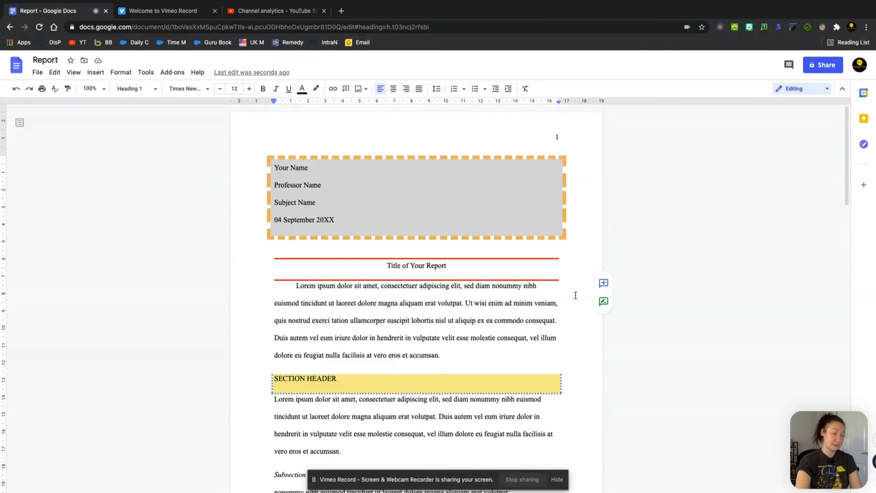
scroll(down, 3)
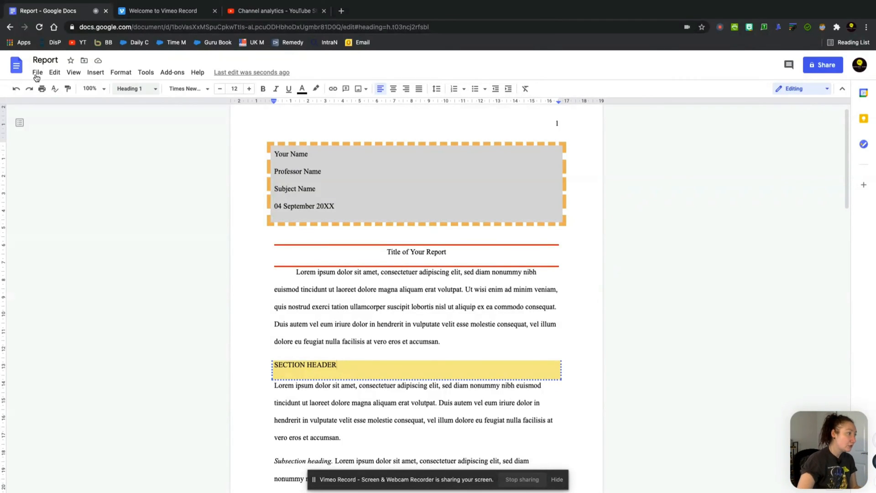
Step: Create a new blank document and rename it 'Google Doc Border'
click(37, 72)
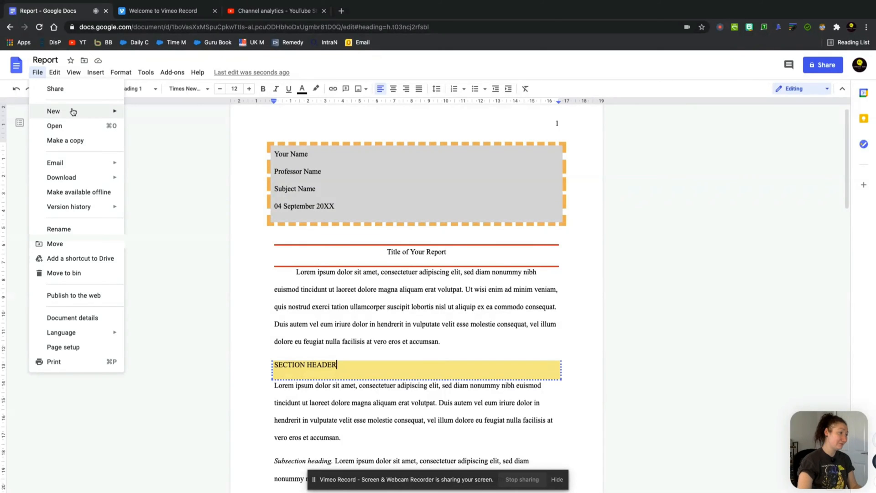
mouse_move(73, 112)
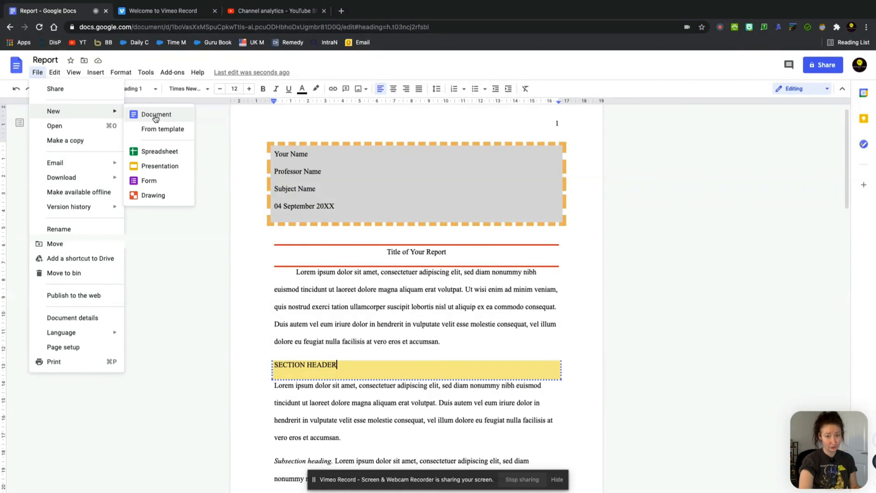
click(156, 114)
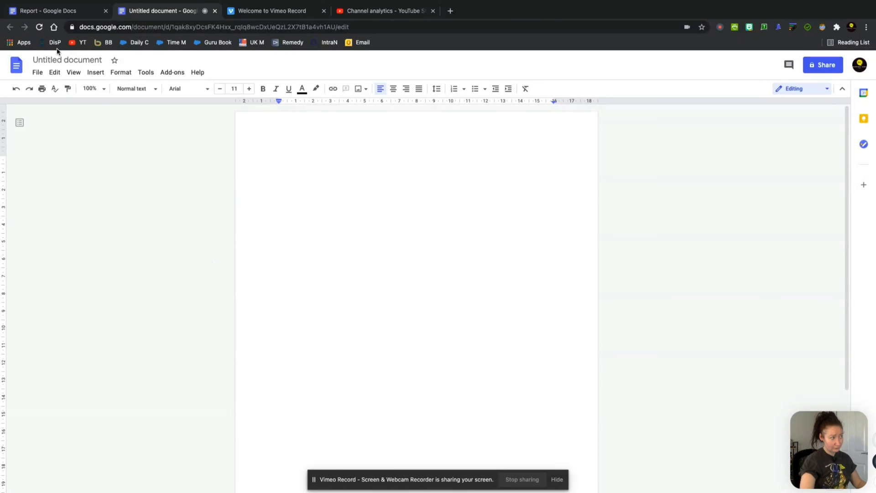
click(67, 60)
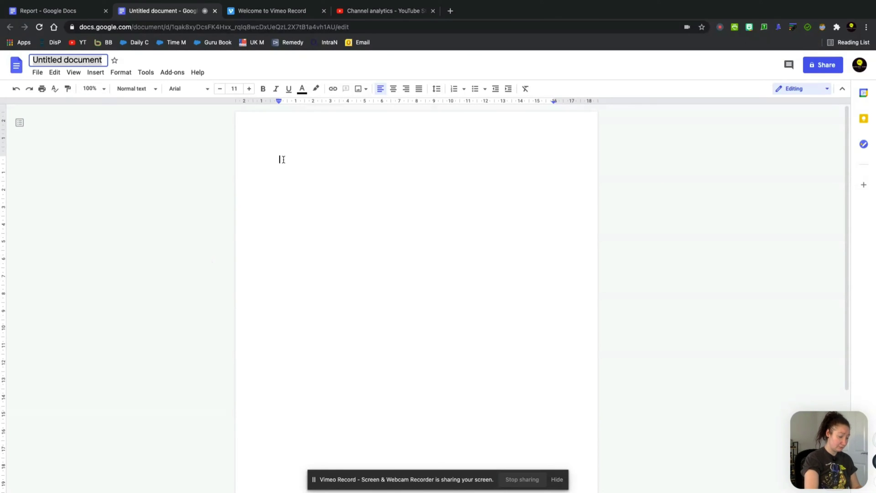
text(Google Doc Border)
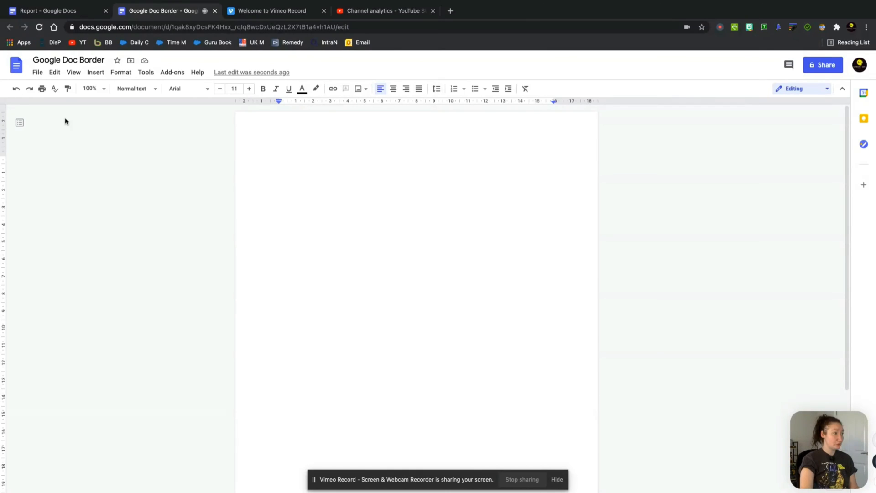
Step: In Page setup, choose a yellow page colour
click(36, 72)
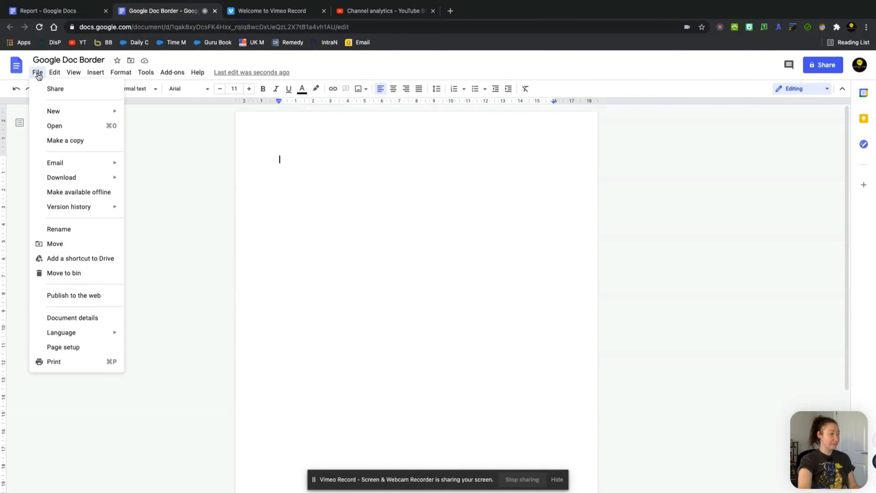
mouse_move(70, 351)
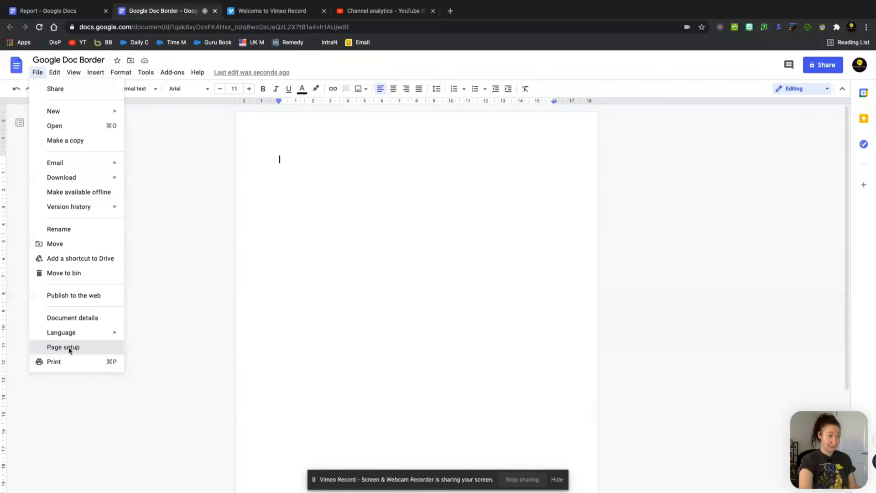
click(62, 347)
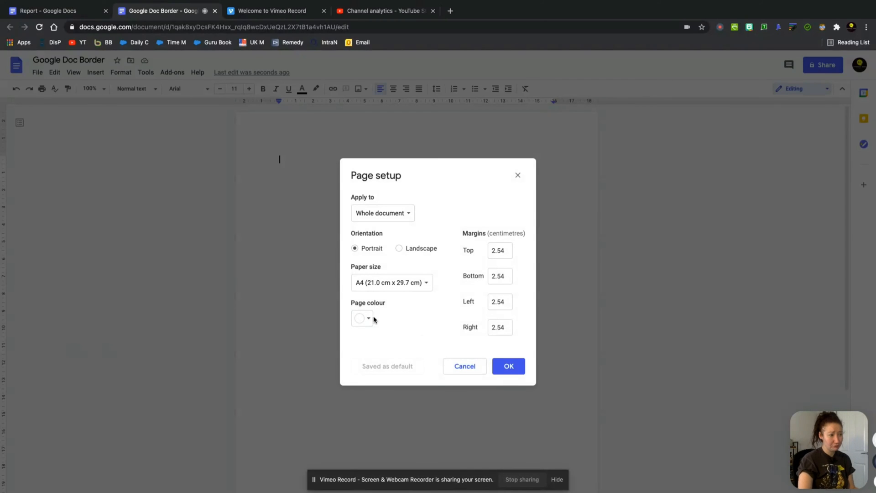
click(362, 317)
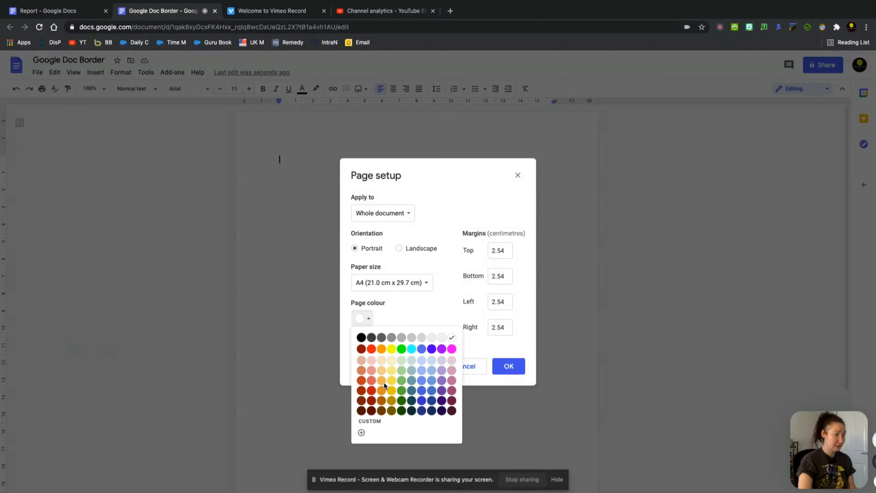
click(390, 389)
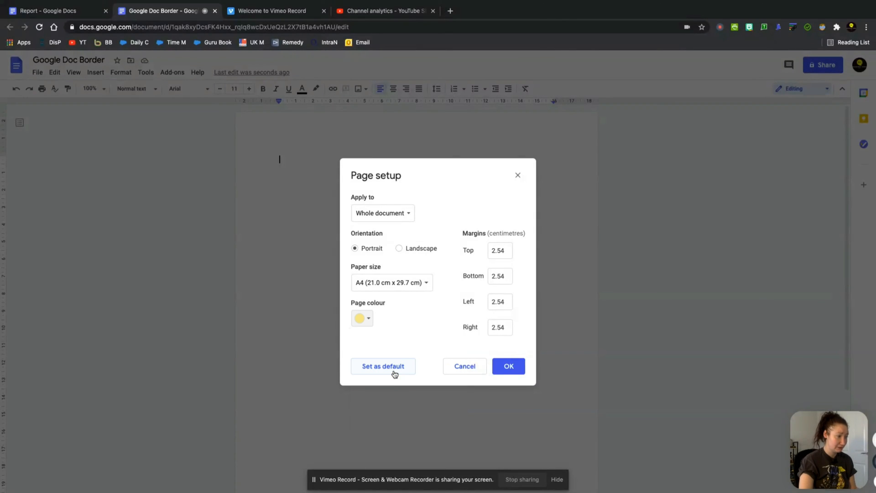
mouse_move(425, 335)
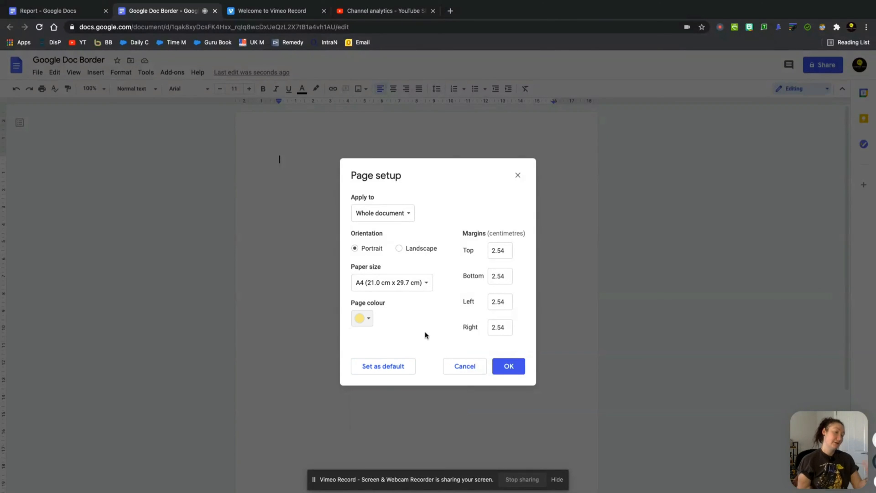
mouse_move(418, 333)
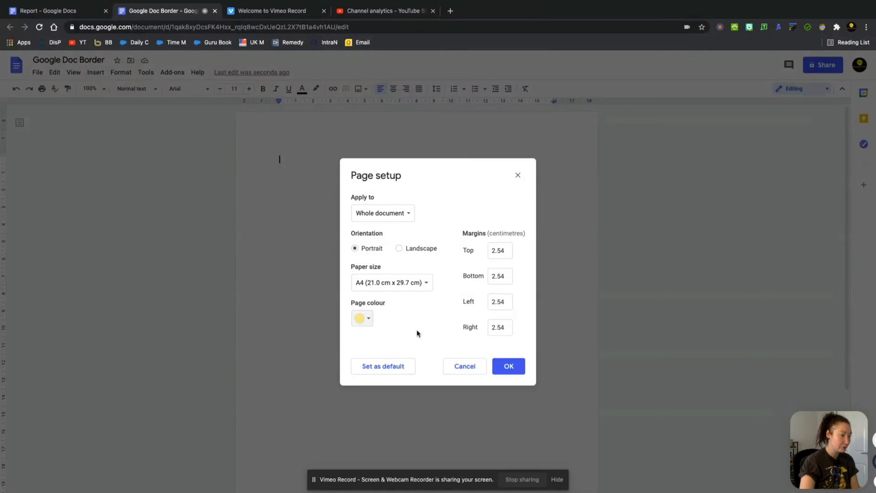
mouse_move(370, 252)
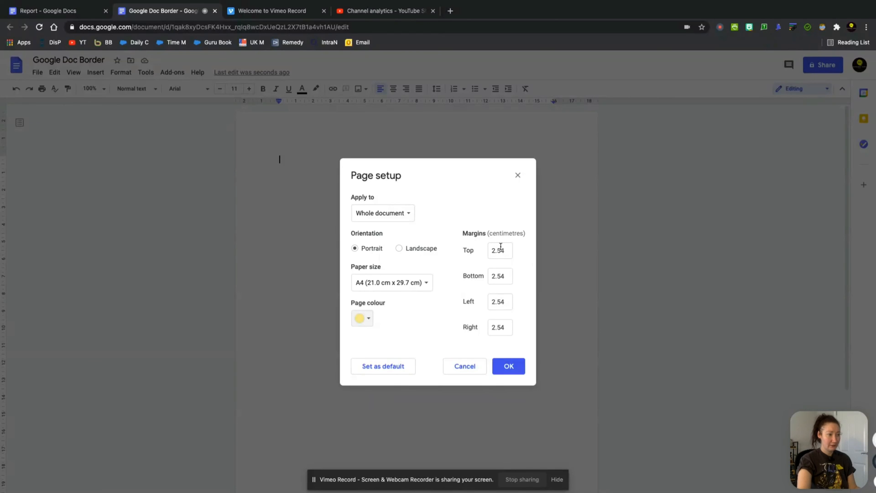
mouse_move(508, 251)
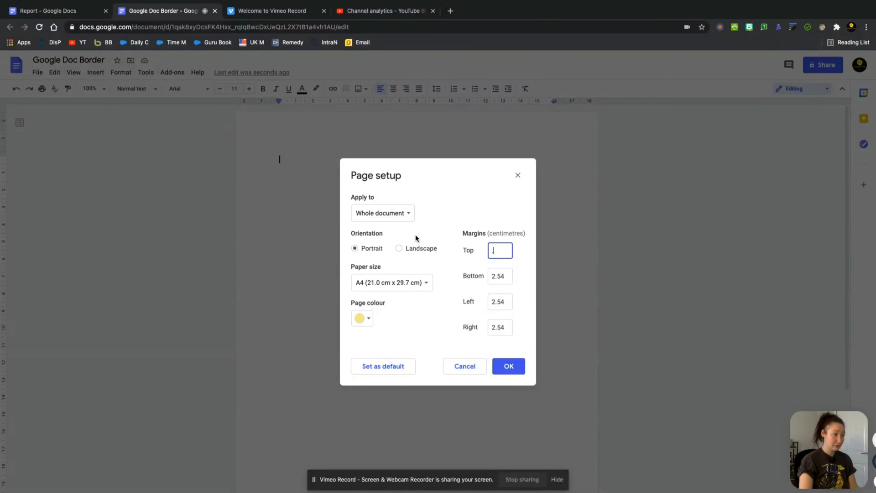
Step: Set the page margins to 0.5 cm on every side and confirm
text(.5)
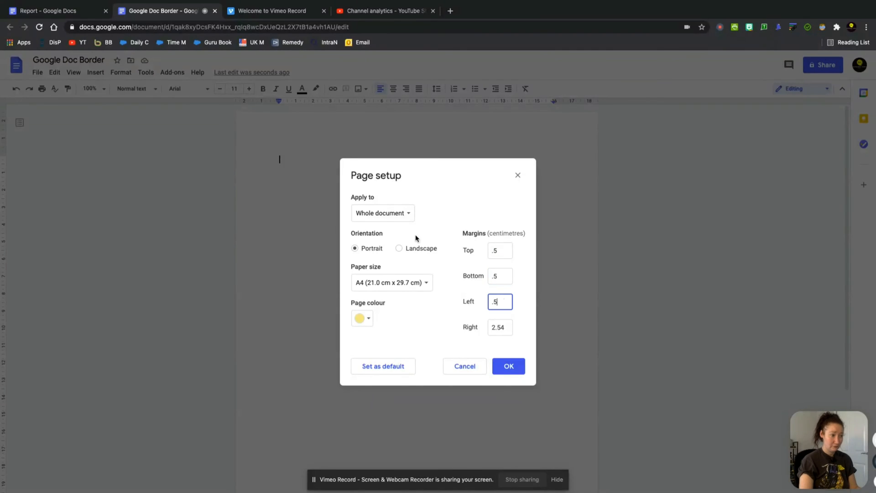
text(.5)
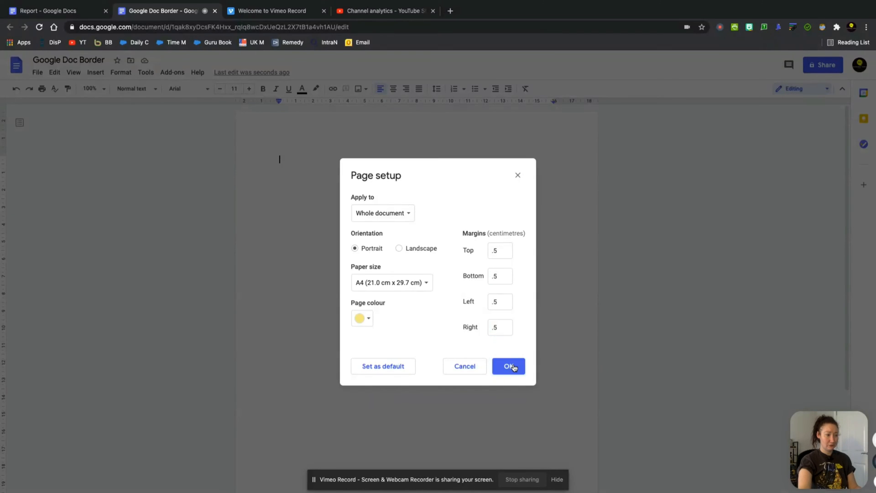
click(509, 366)
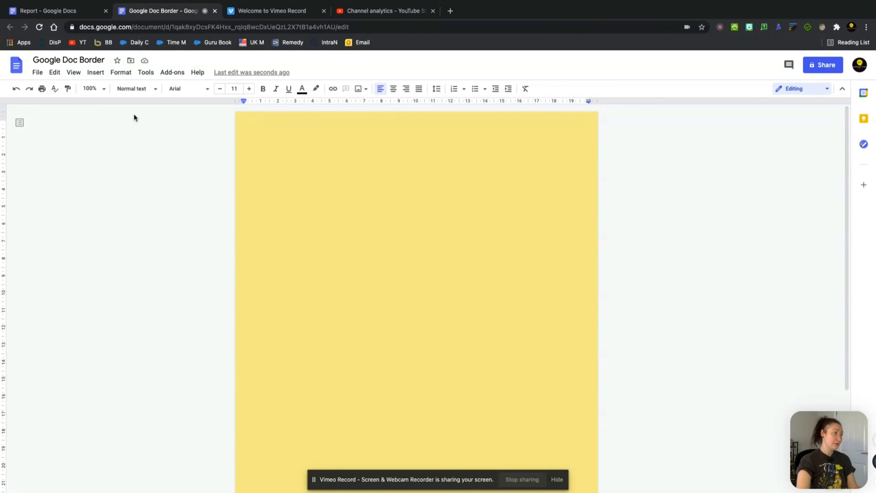
mouse_move(120, 73)
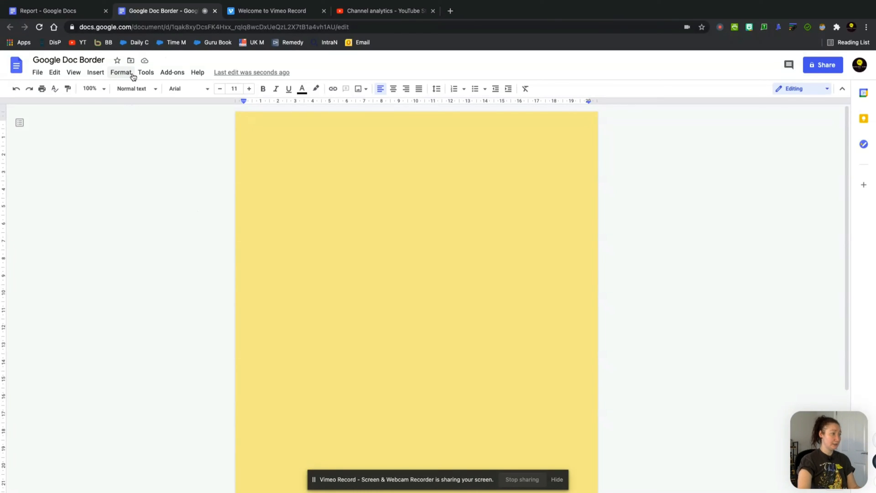
Step: Insert a 1x1 table onto the yellow page
click(95, 72)
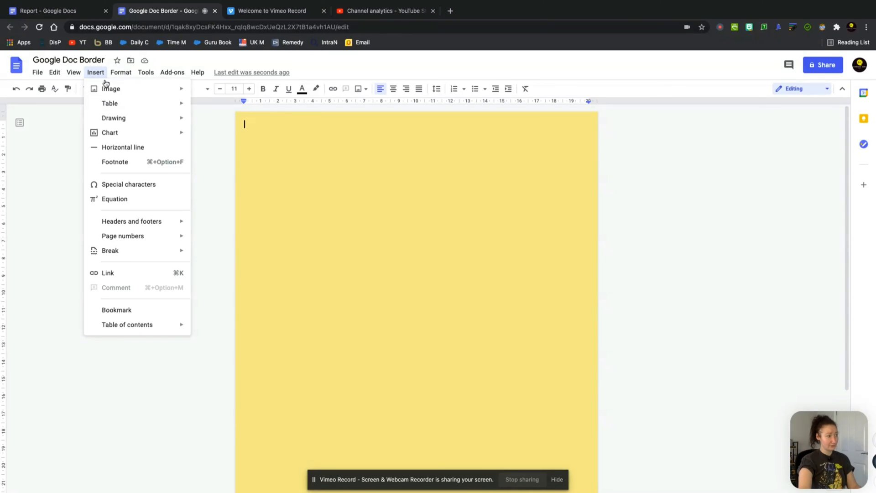
mouse_move(109, 103)
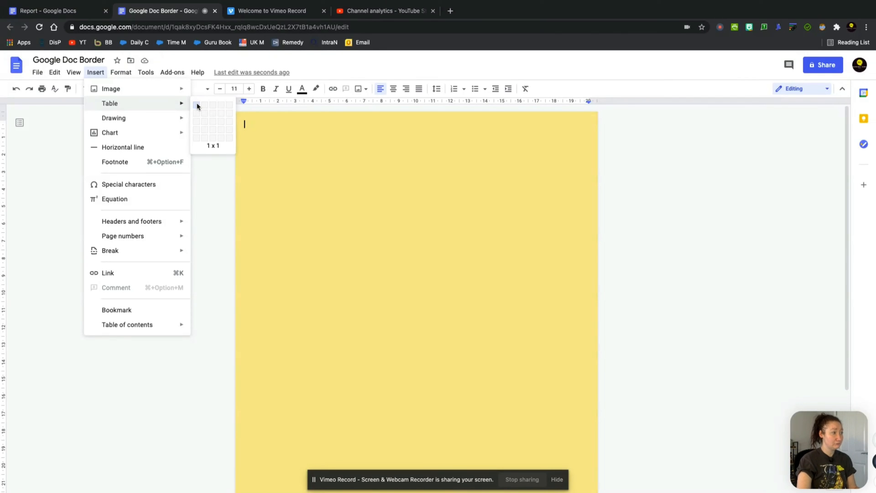
click(198, 106)
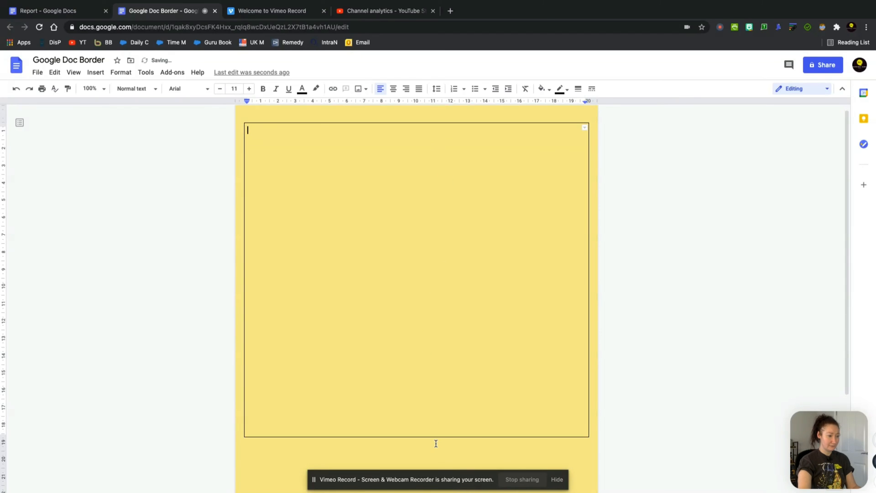
scroll(down, 3)
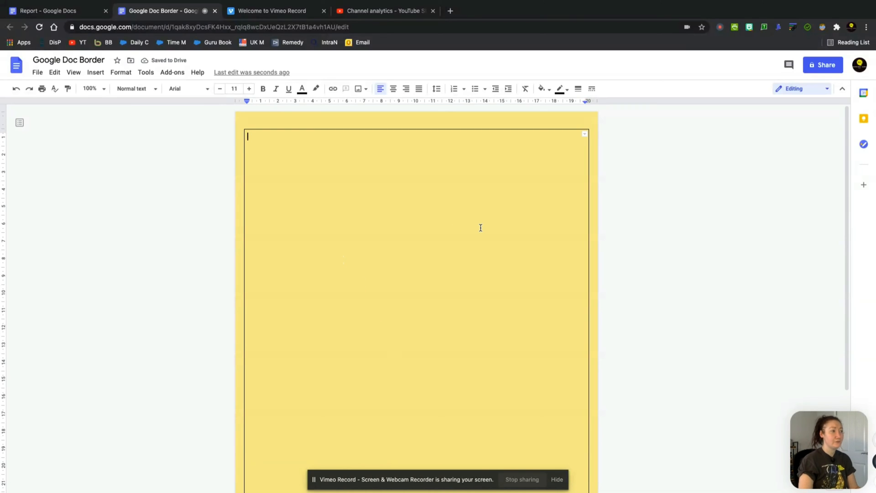
mouse_move(130, 163)
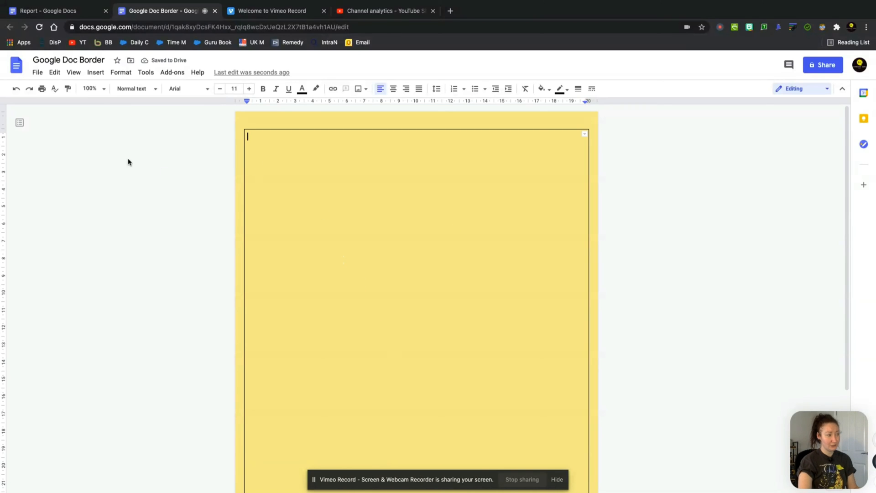
mouse_move(528, 163)
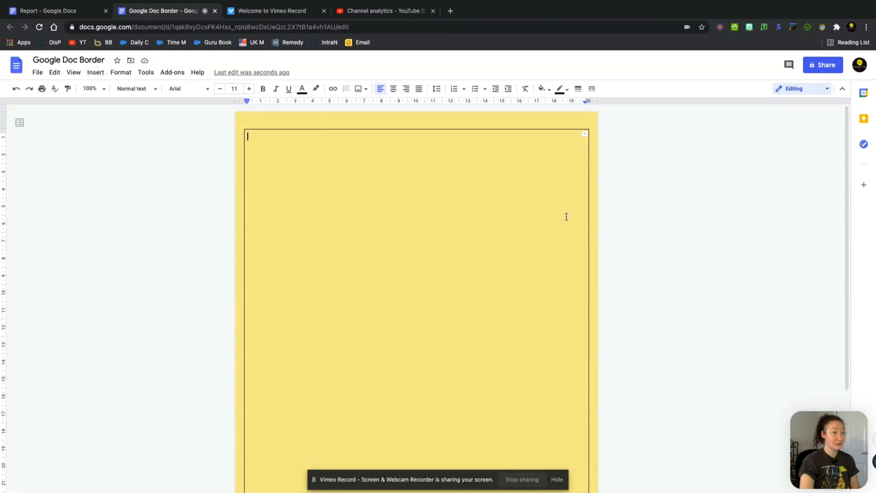
mouse_move(442, 268)
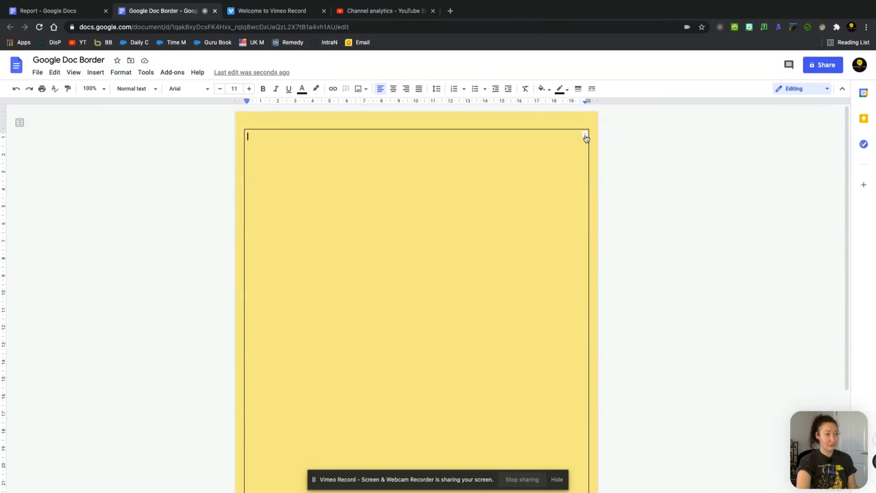
mouse_move(585, 136)
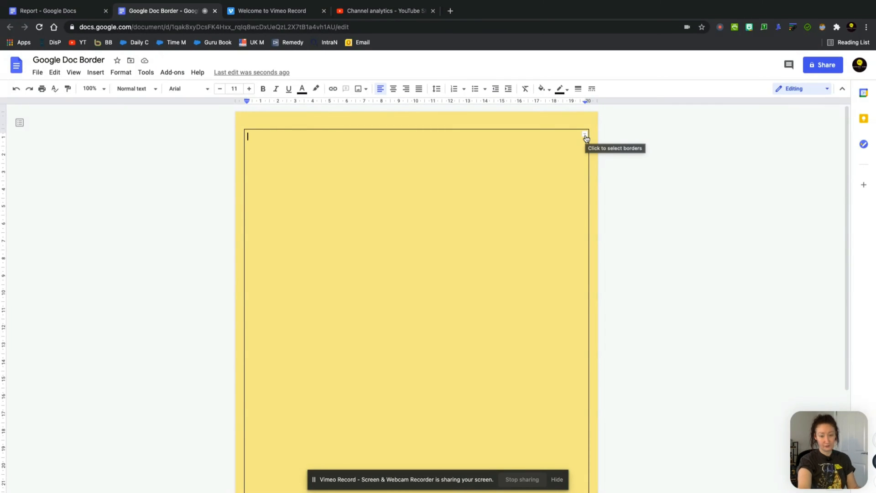
Step: Reveal the border-selection choices from the table cell's corner arrow
click(585, 135)
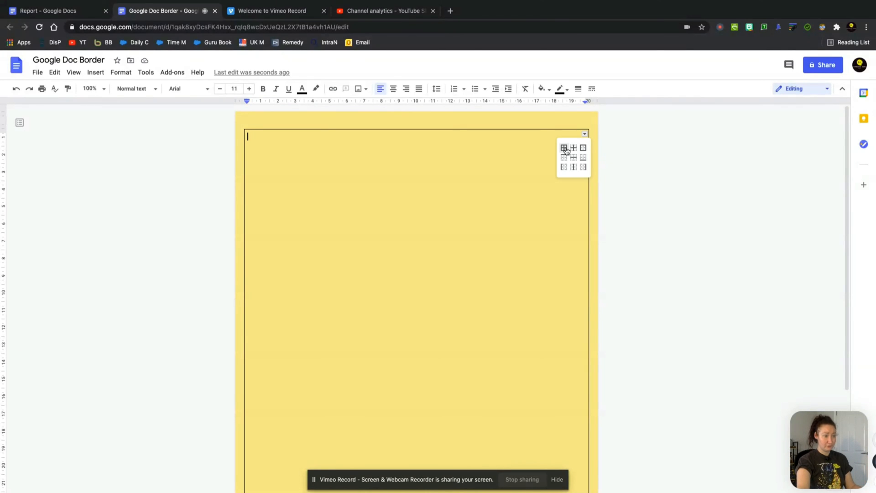
mouse_move(564, 148)
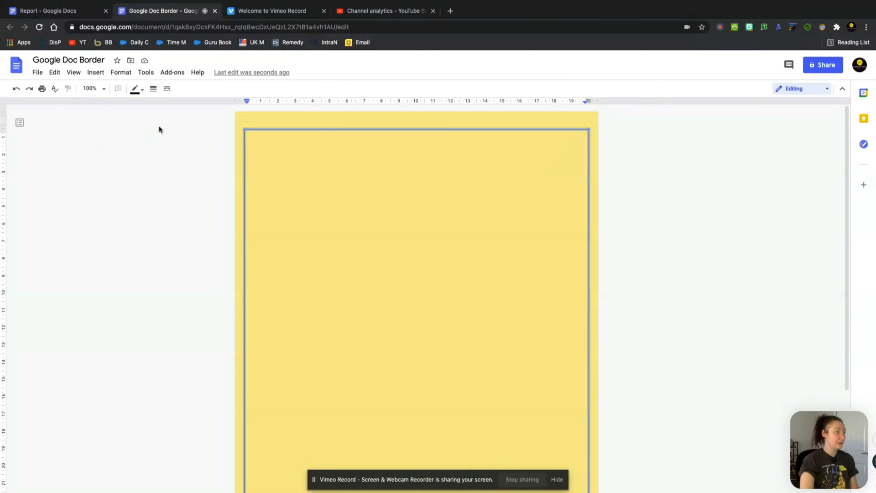
mouse_move(167, 89)
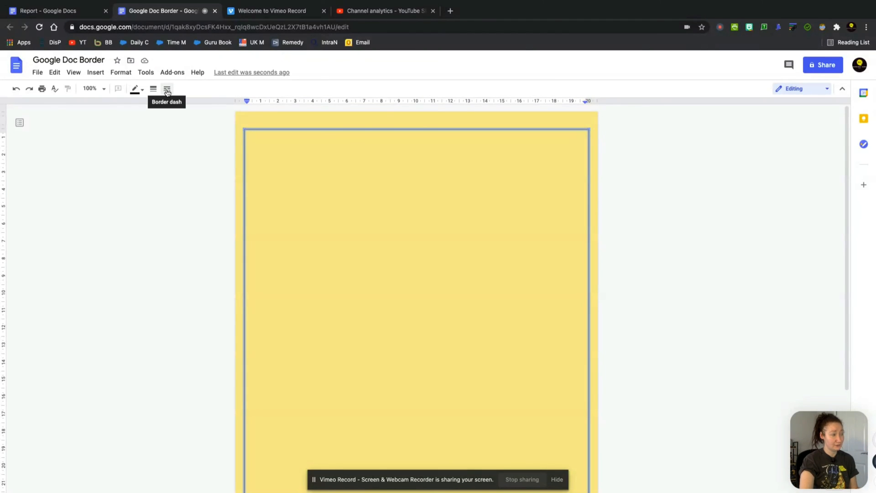
Step: Restyle all table borders as dotted, 3pt wide, coloured coral
click(166, 88)
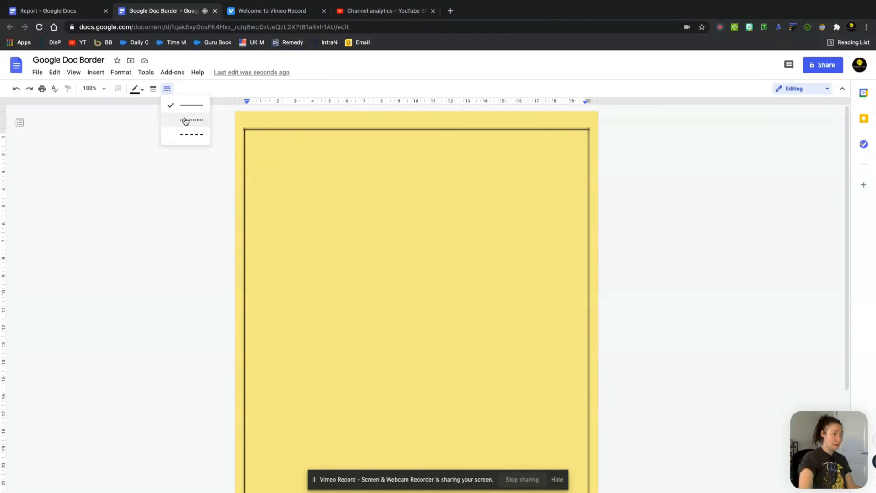
click(190, 119)
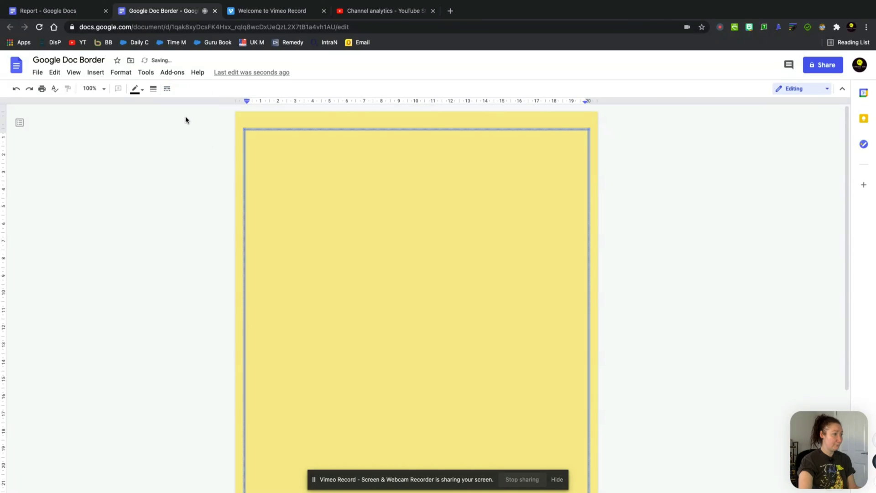
mouse_move(168, 88)
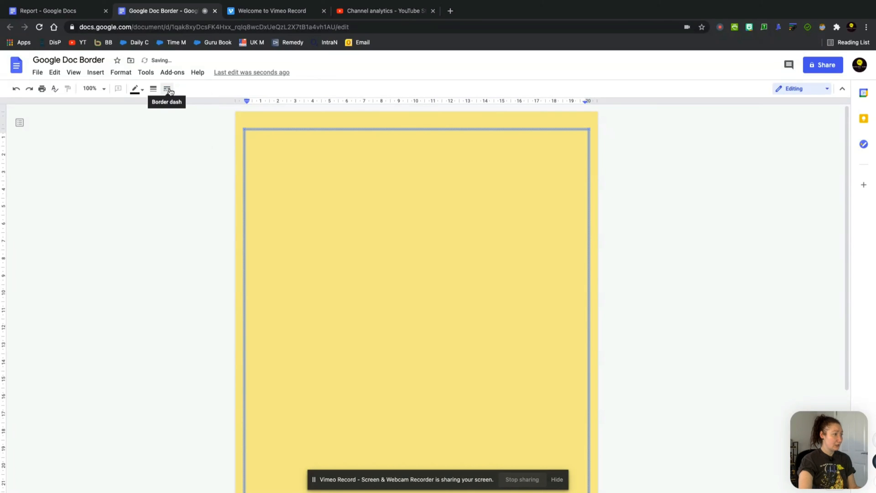
click(154, 89)
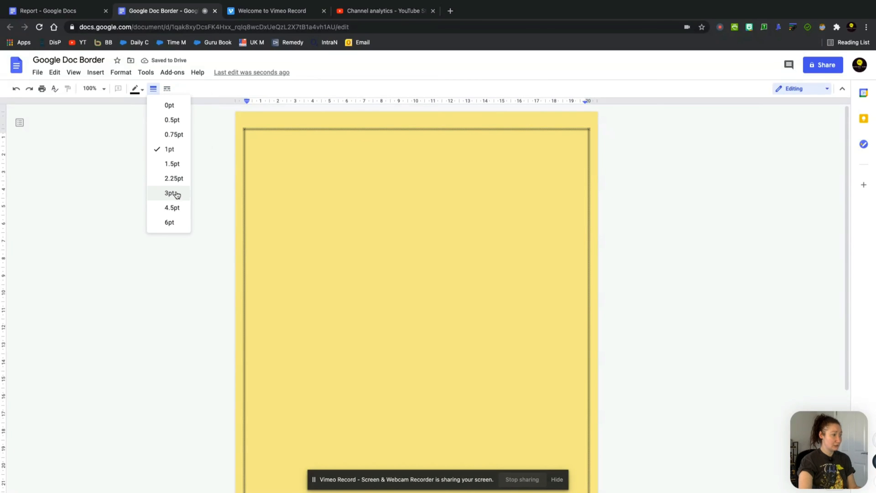
click(169, 194)
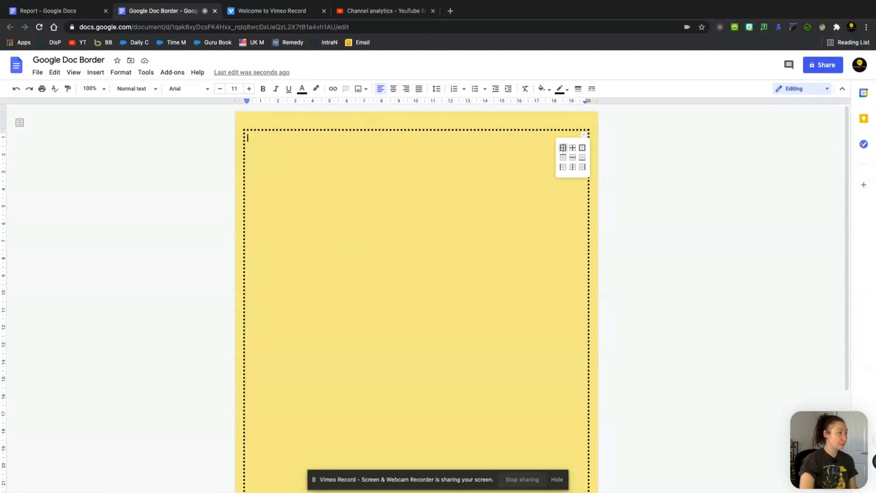
click(137, 88)
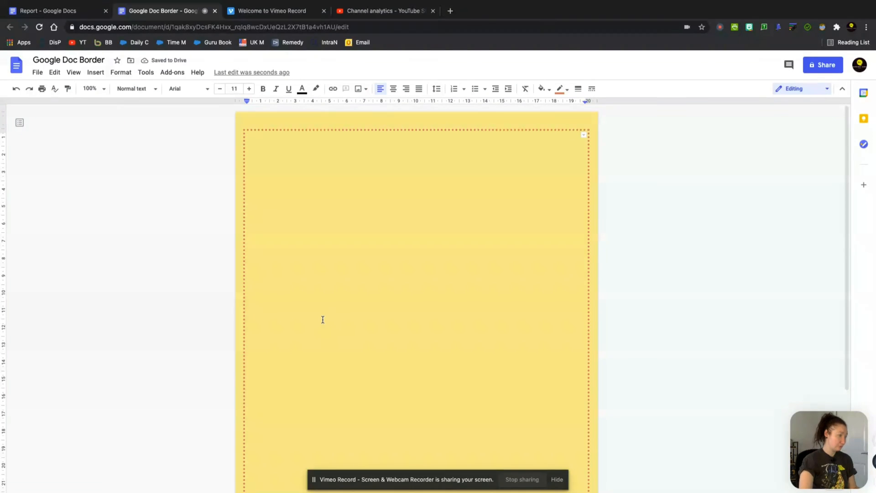
mouse_move(301, 317)
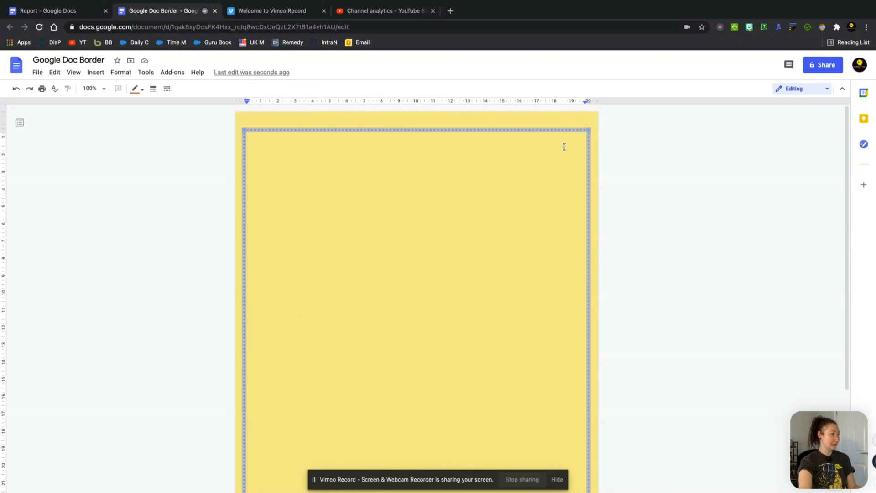
mouse_move(137, 89)
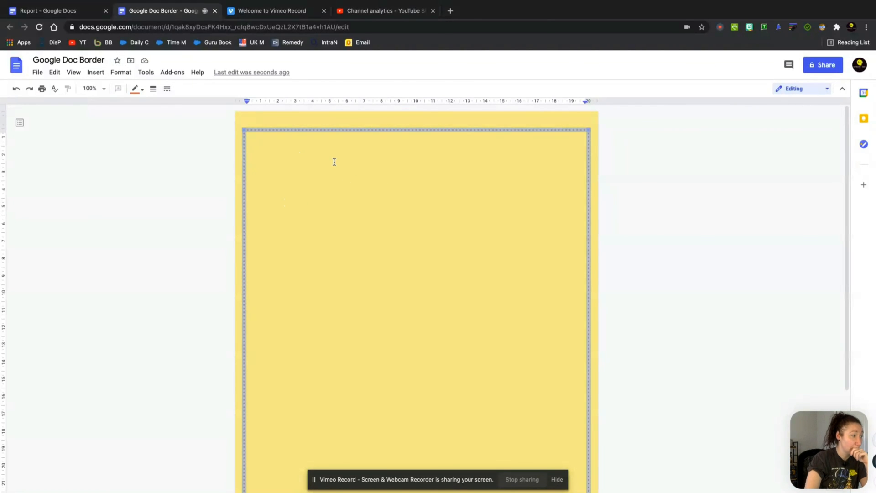
Step: Enter 'This is a test just to show you what the border option looks like' in the cell
text(This is a test just to show you what the border option looks like)
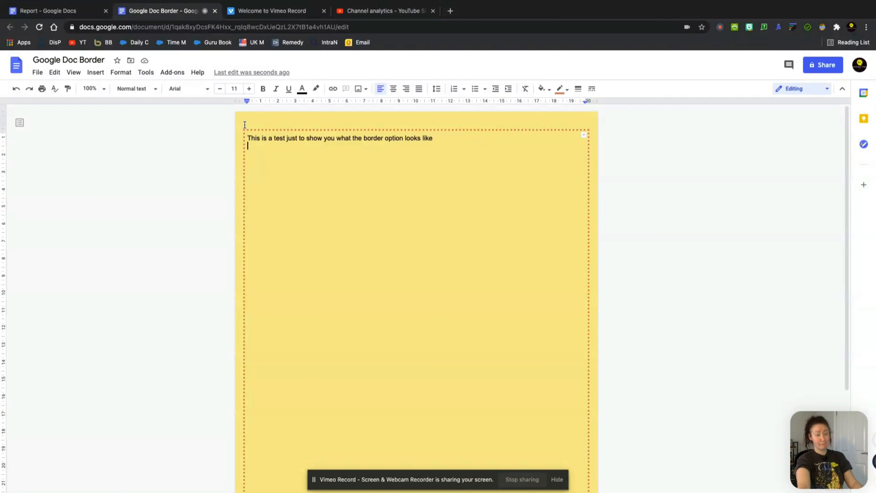
mouse_move(404, 217)
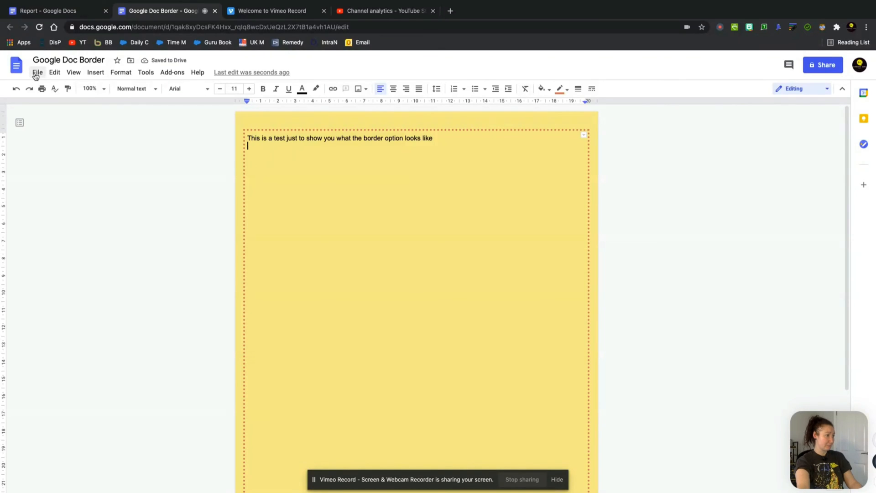
Step: Set the top page margin to 0.25 cm via Page setup and confirm
click(36, 72)
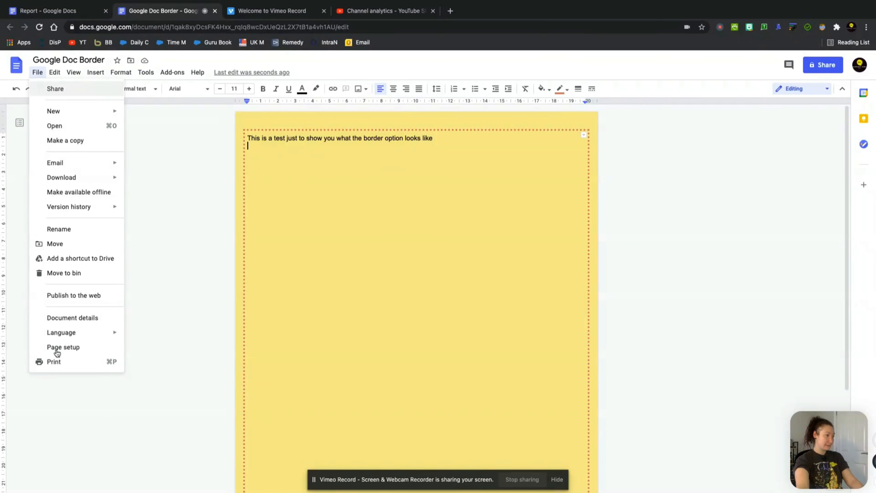
click(63, 347)
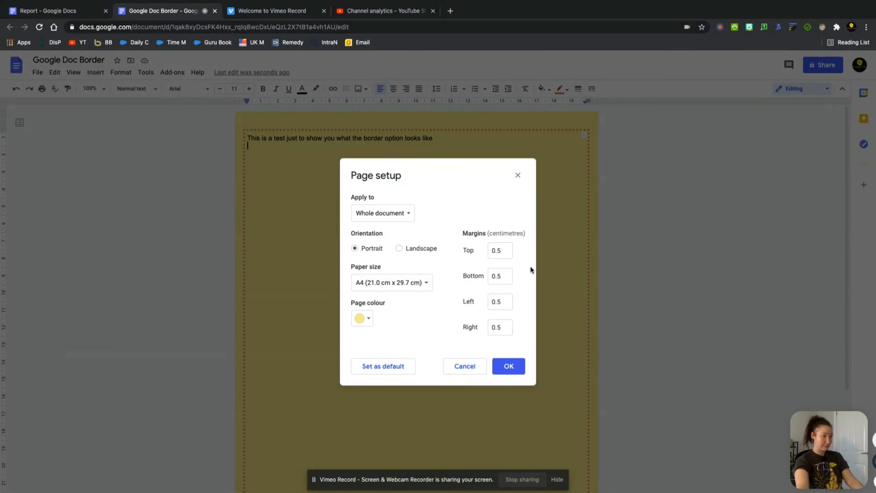
click(500, 250)
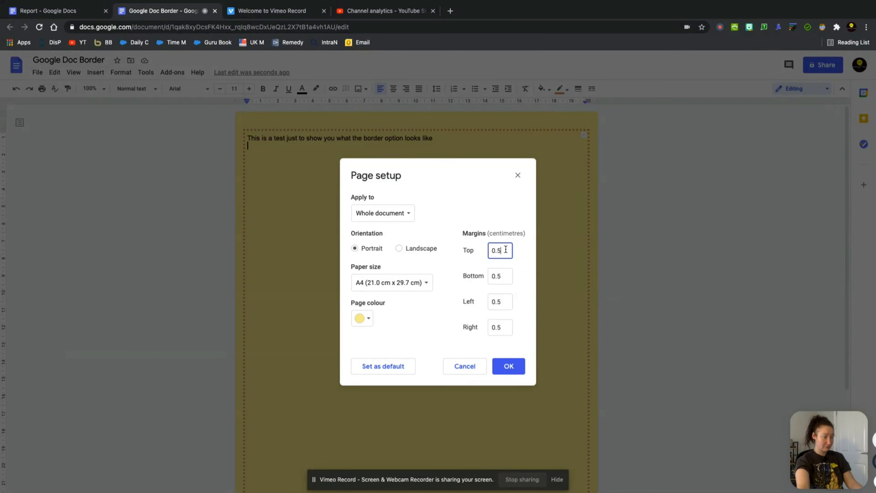
text(0.2)
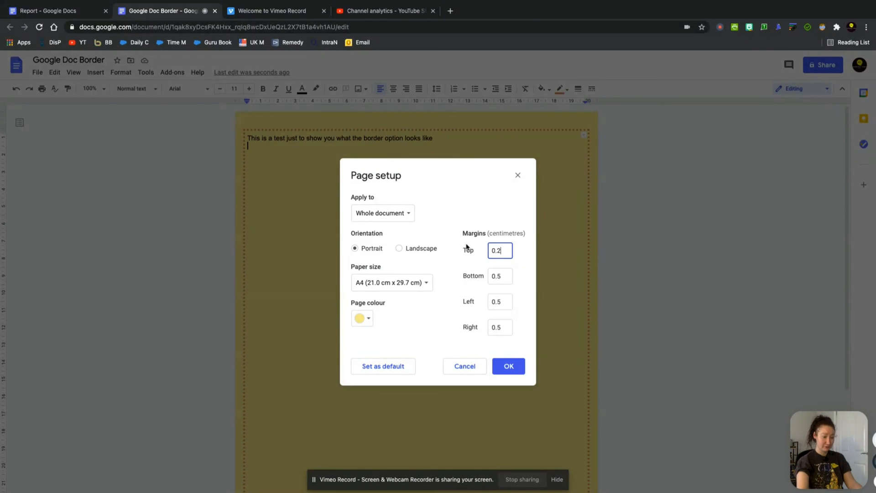
click(508, 366)
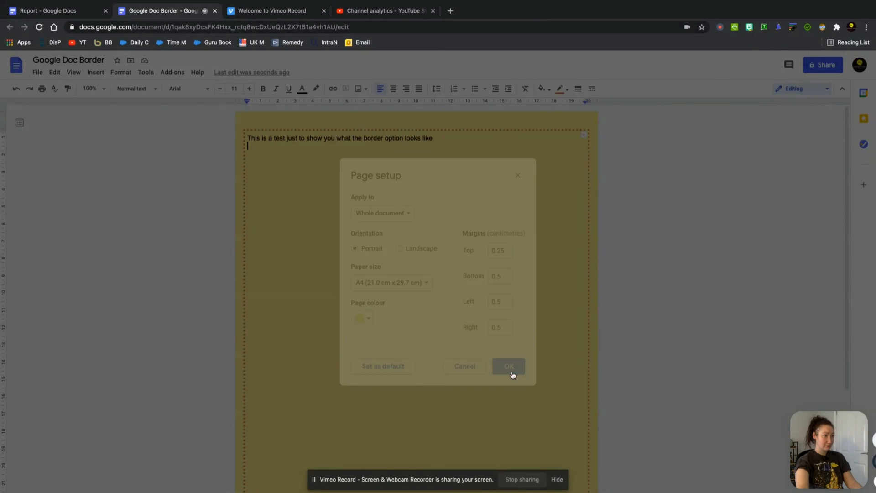
click(508, 366)
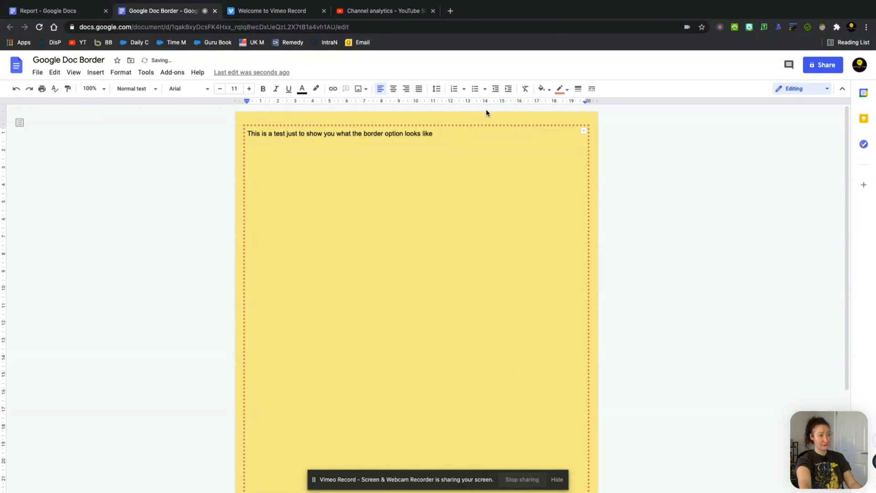